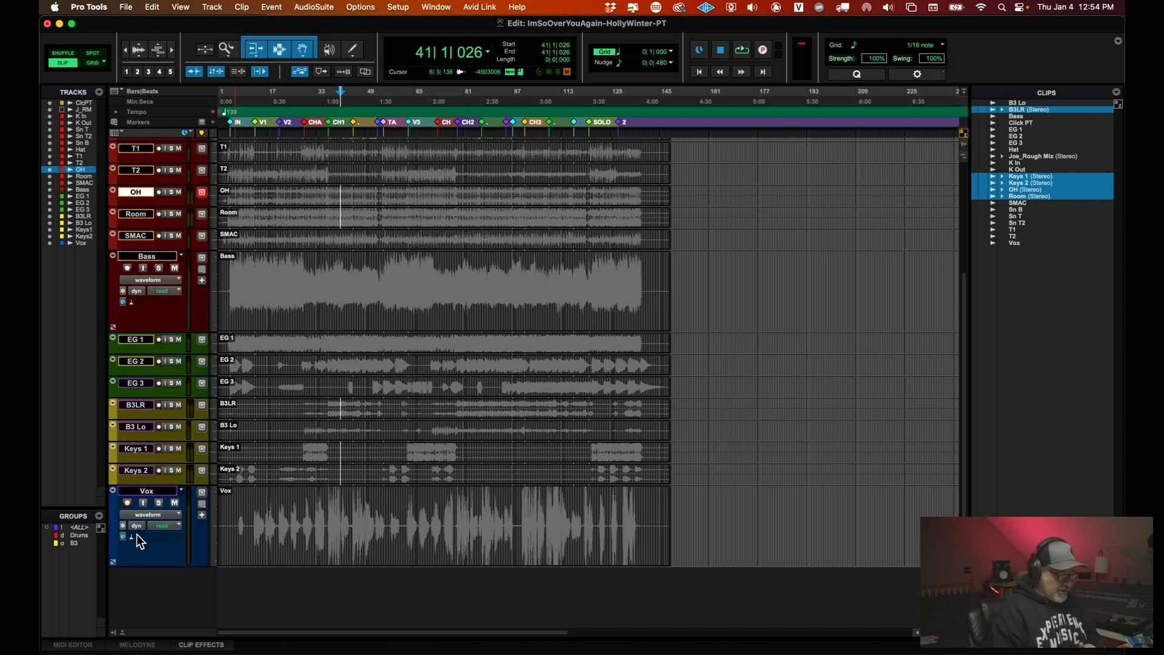
Insert Melodyne as the ARA plug-in on the Vox track, renaming its clip to Vox-02
left_click(152, 525)
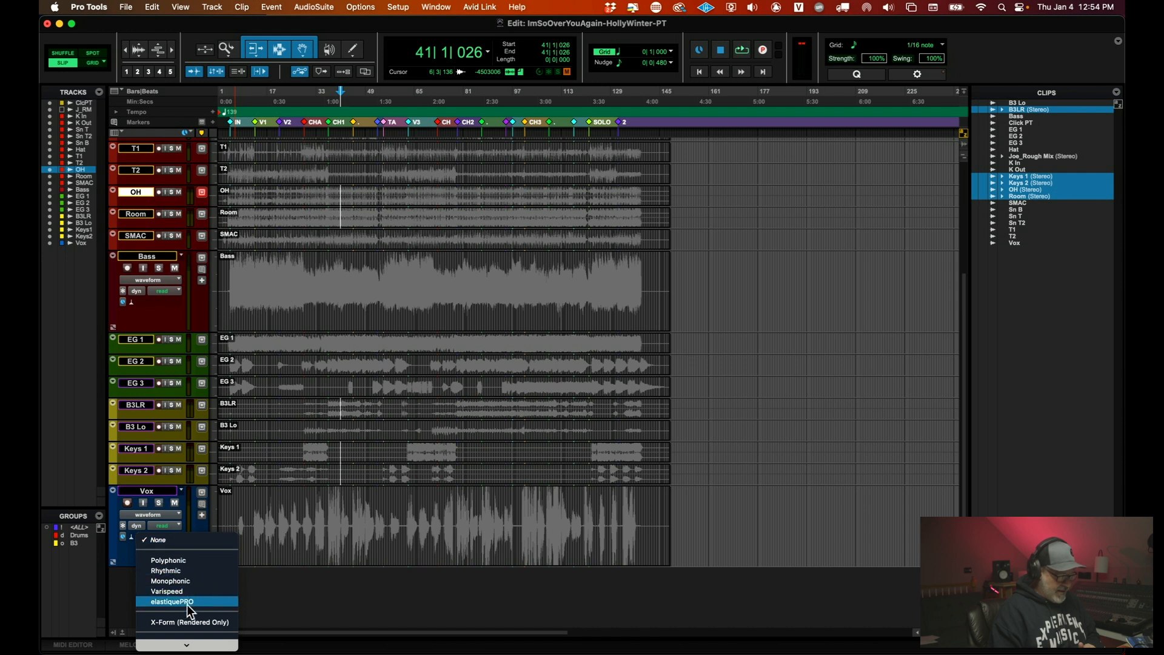
left_click(172, 602)
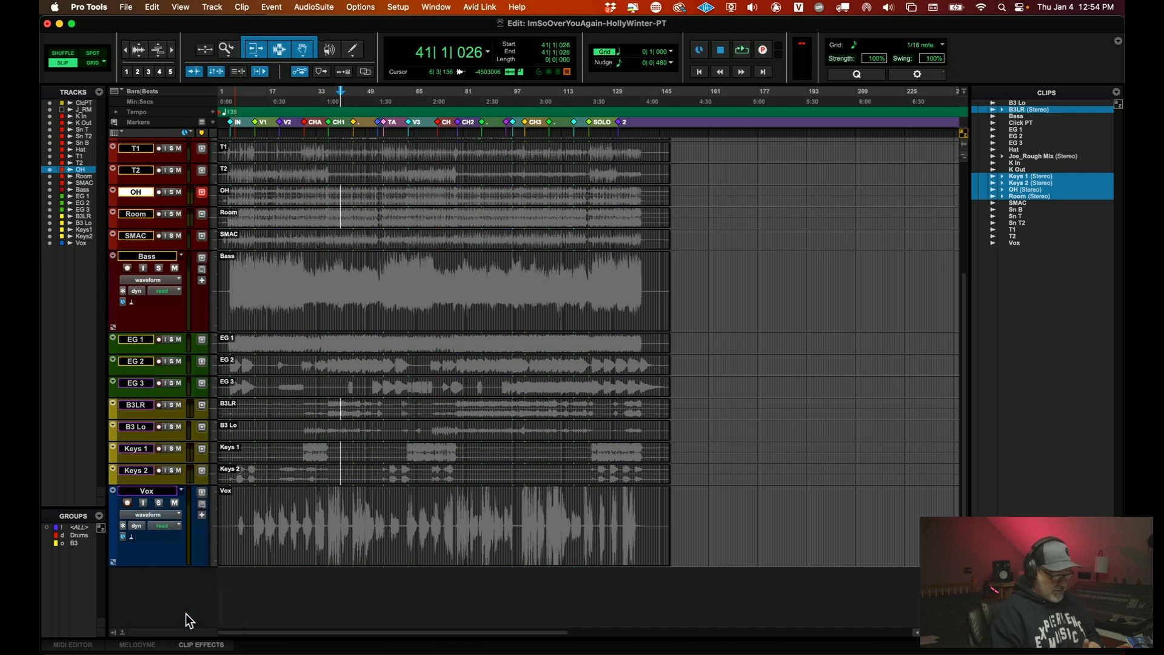
left_click(136, 645)
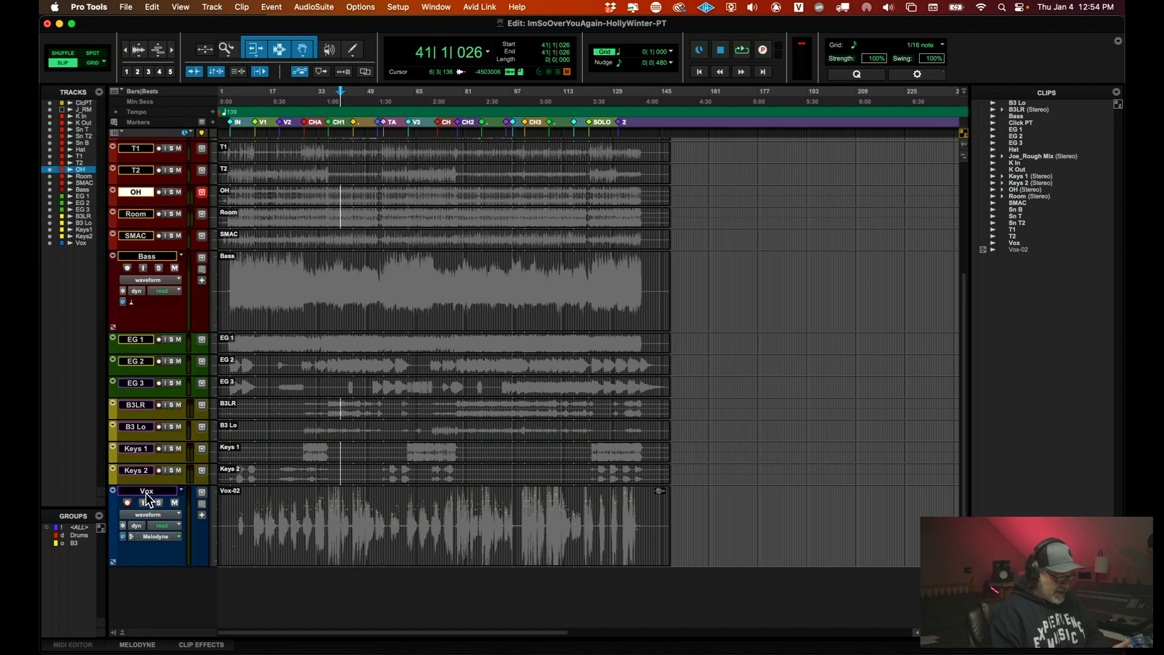
Duplicate the Vox track as Vox.dup1 and set its ARA plug-in to None
right_click(146, 491)
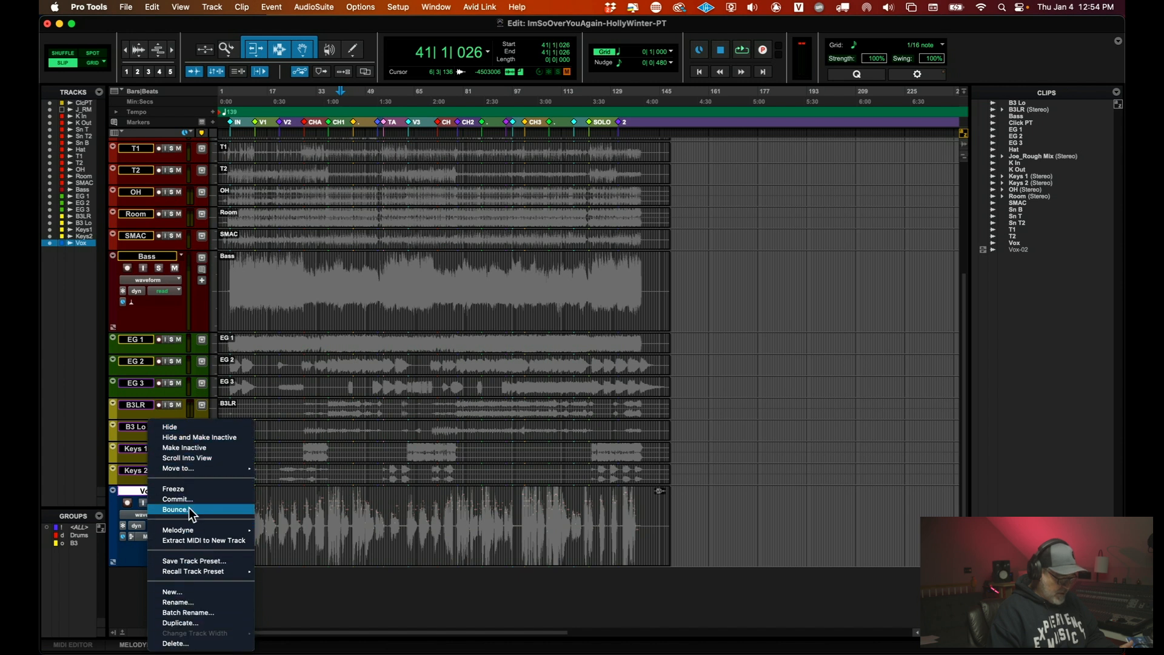
left_click(181, 622)
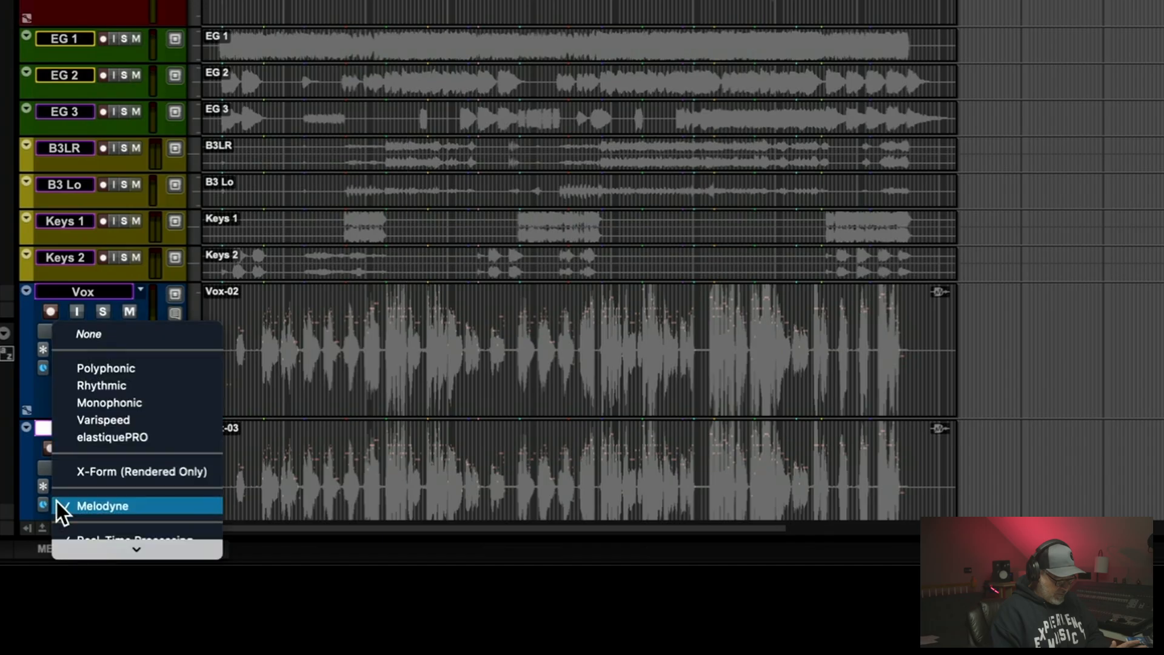
left_click(102, 506)
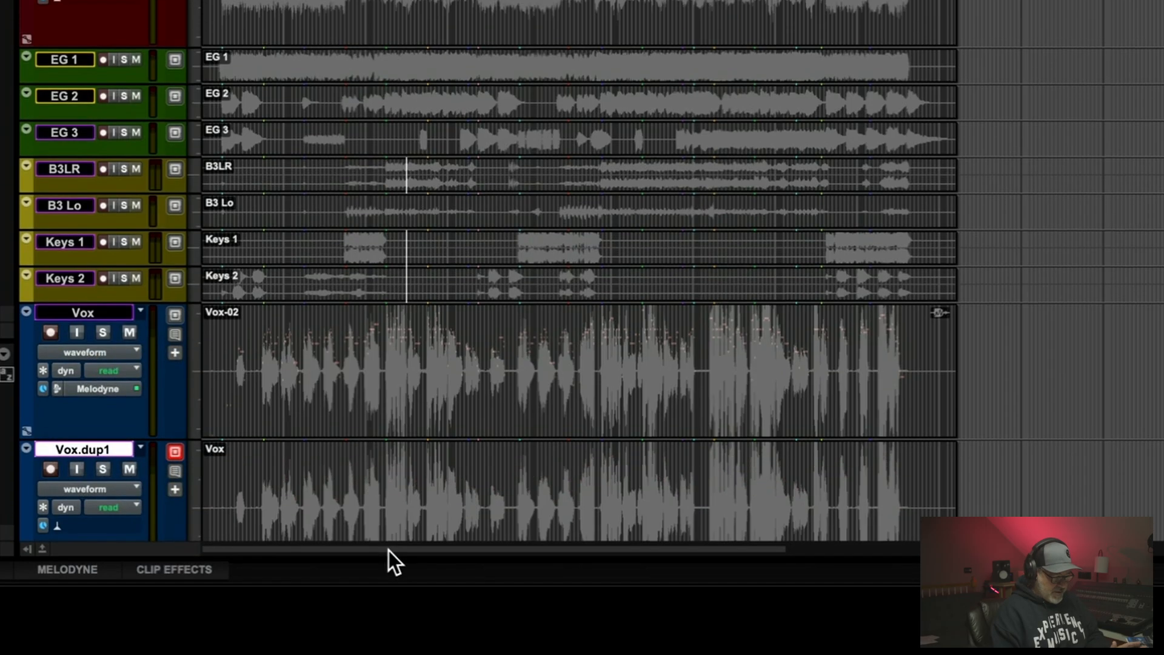
scroll("down", 3)
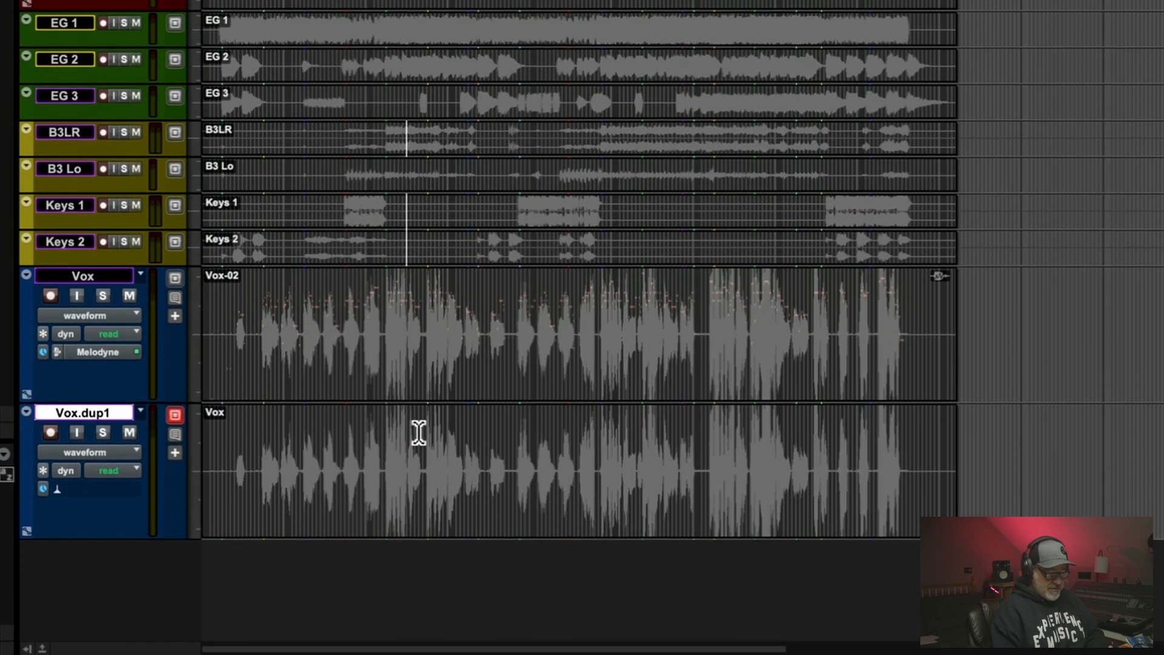
scroll("down", 3)
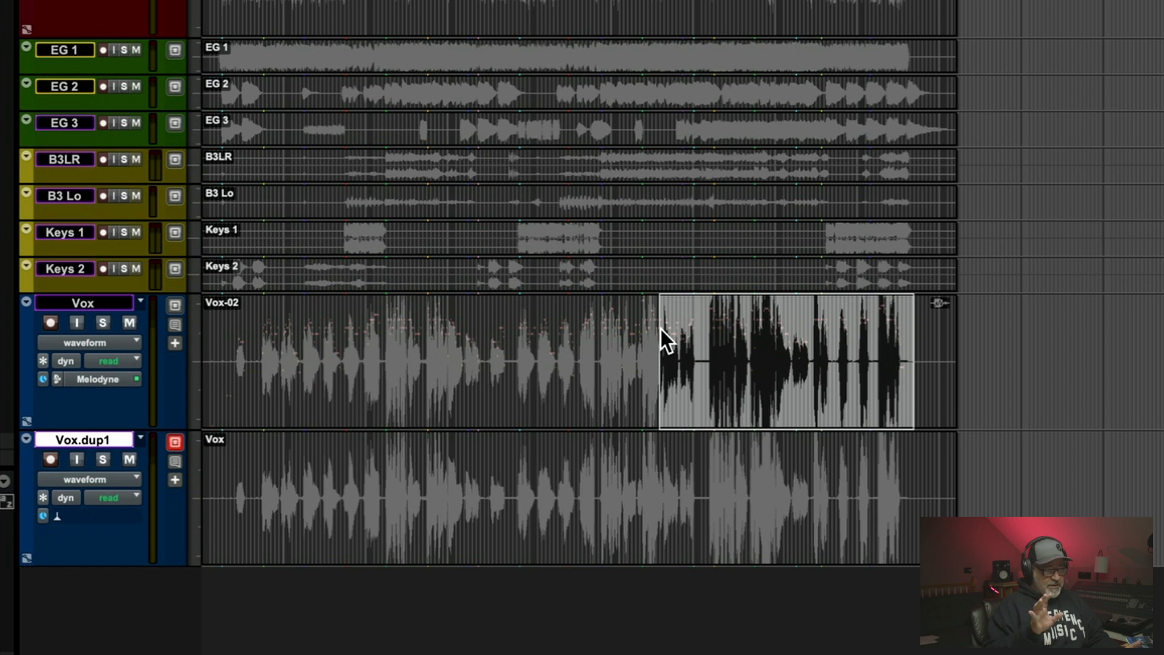
mouse_move(125, 460)
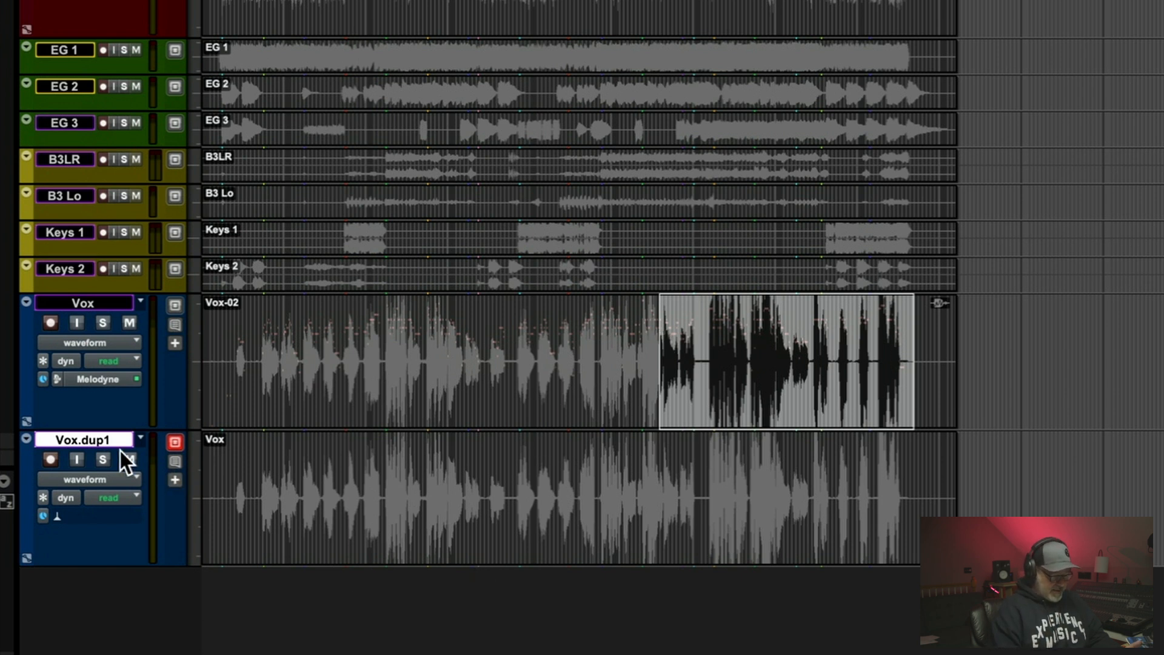
Open Vox-02 in Melodyne, try note leveling at 55% louder and 47% quieter, then cancel
left_click(128, 460)
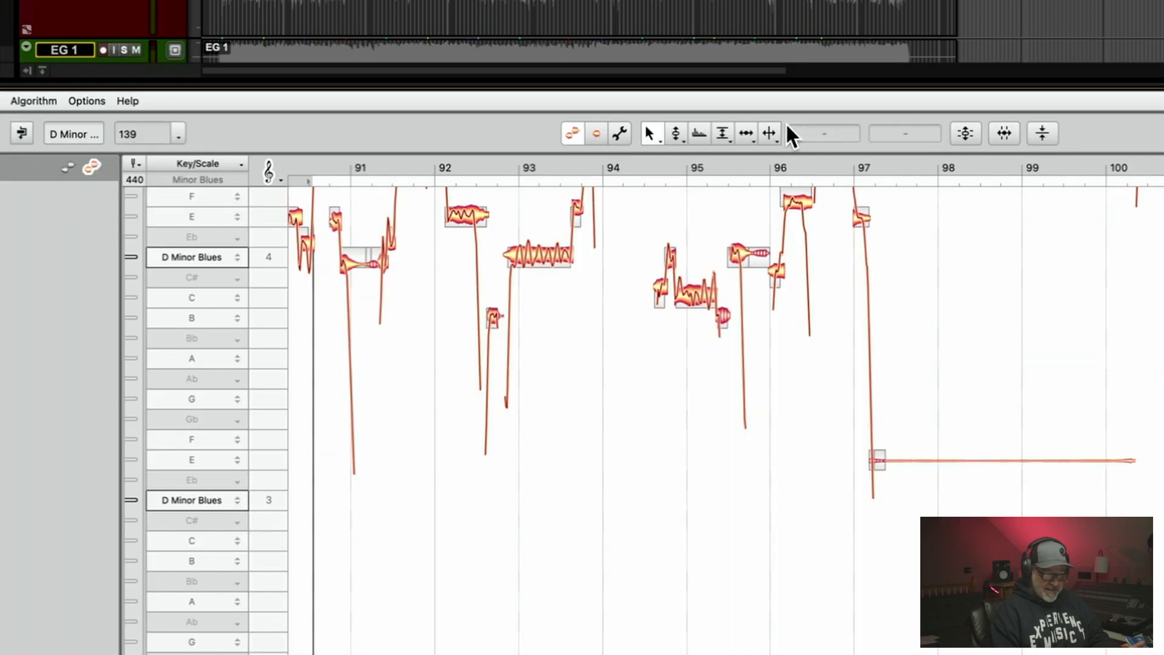
mouse_move(1047, 148)
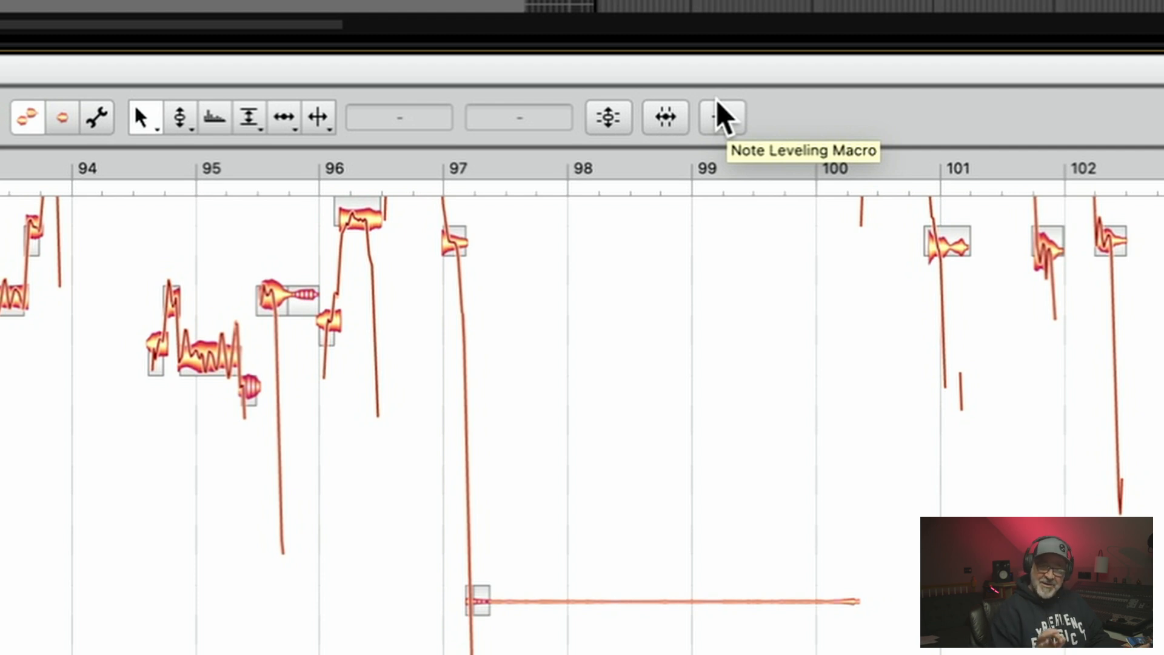
left_click(721, 117)
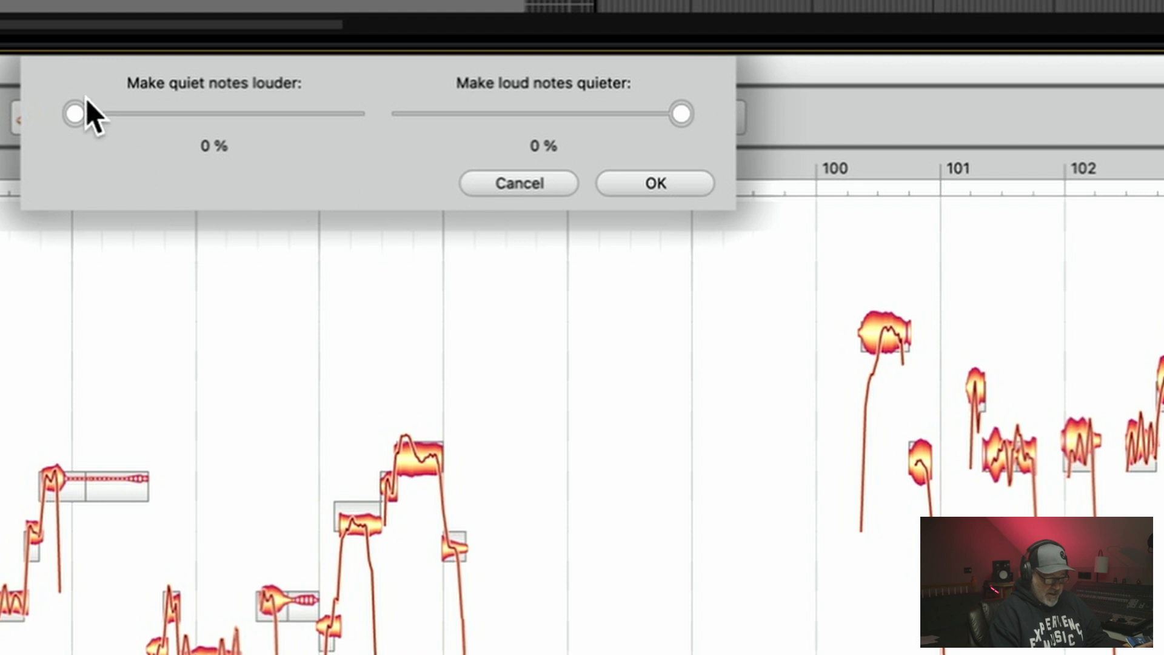
left_click_drag(73, 113, 245, 113)
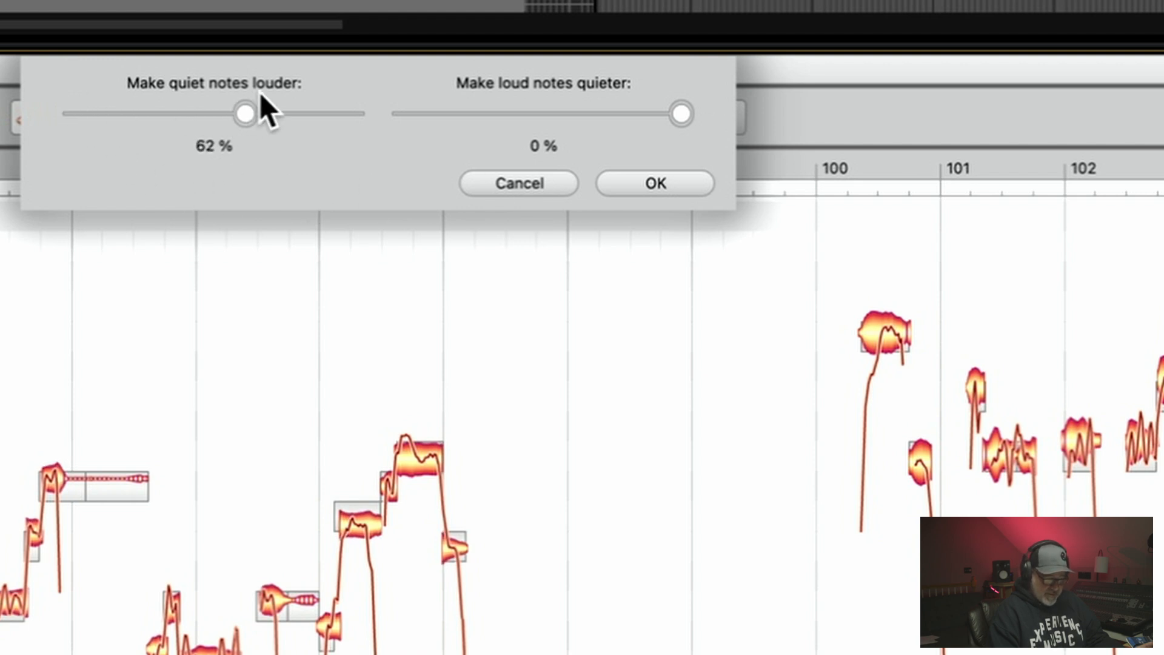
left_click_drag(242, 112, 229, 113)
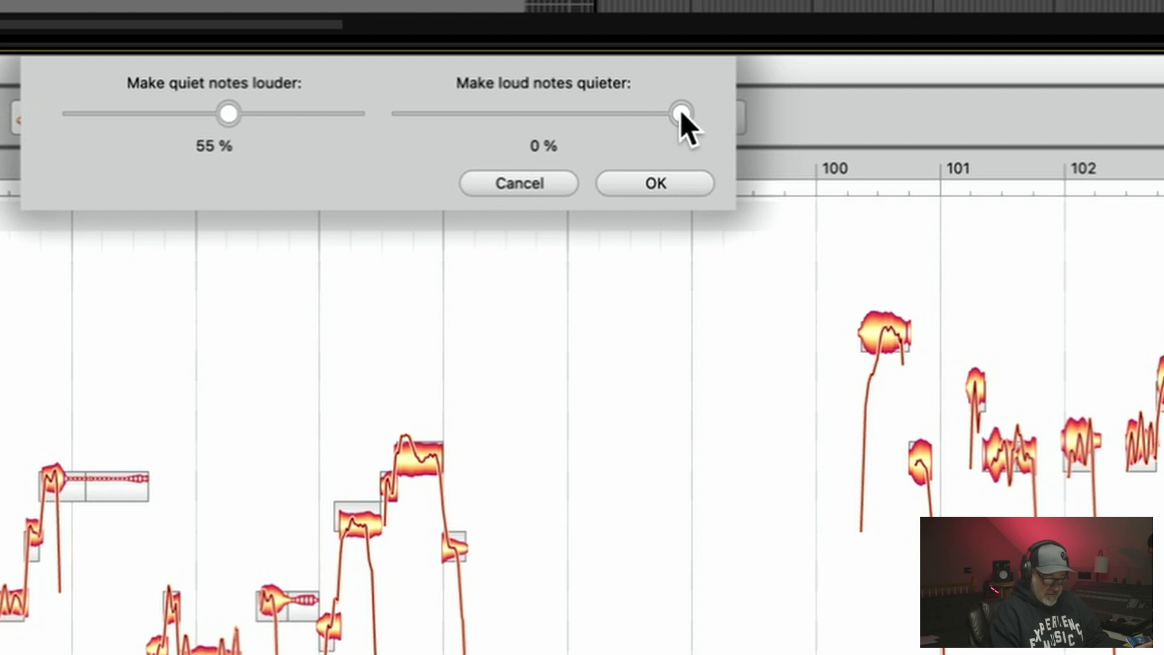
left_click_drag(676, 113, 551, 112)
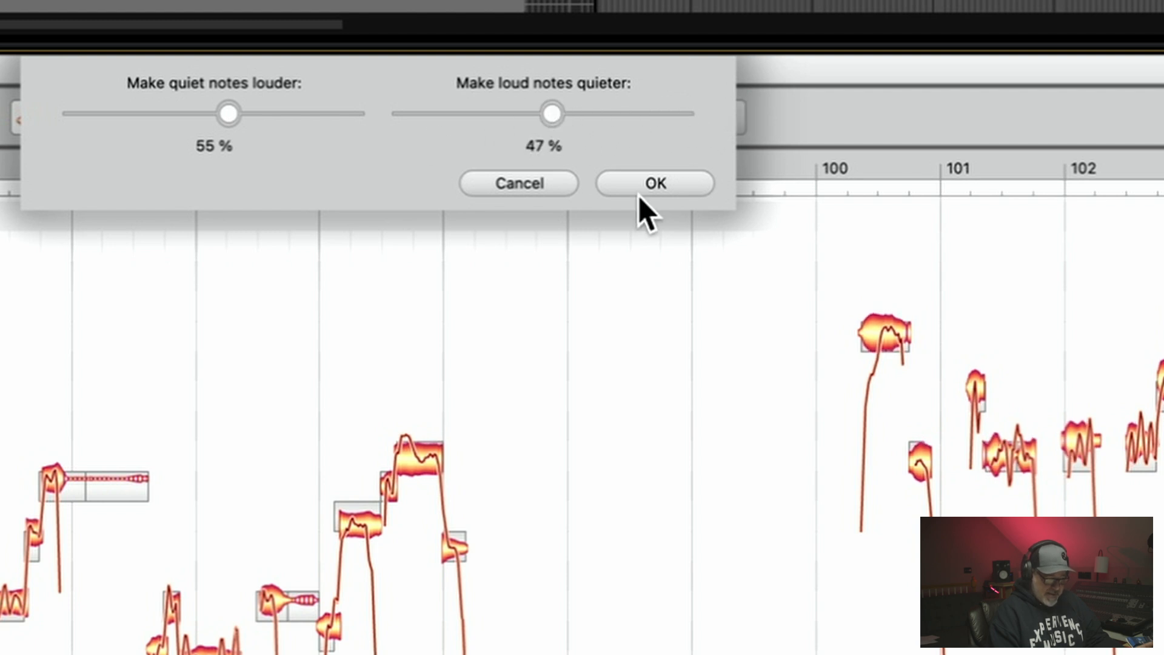
mouse_move(787, 342)
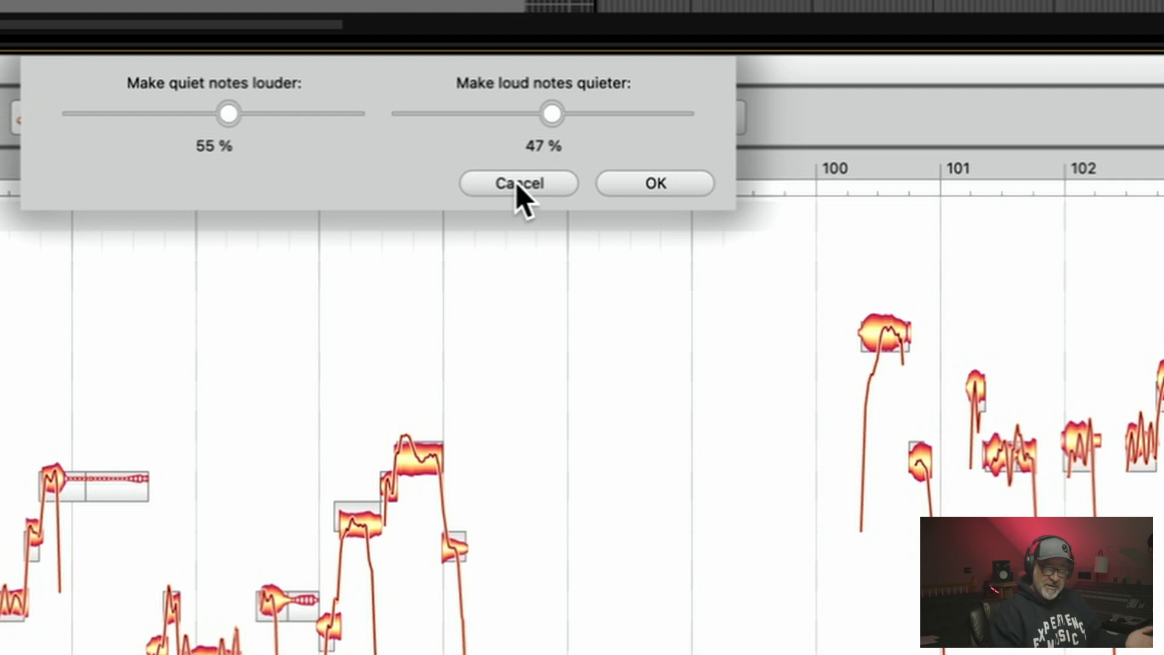
left_click(518, 183)
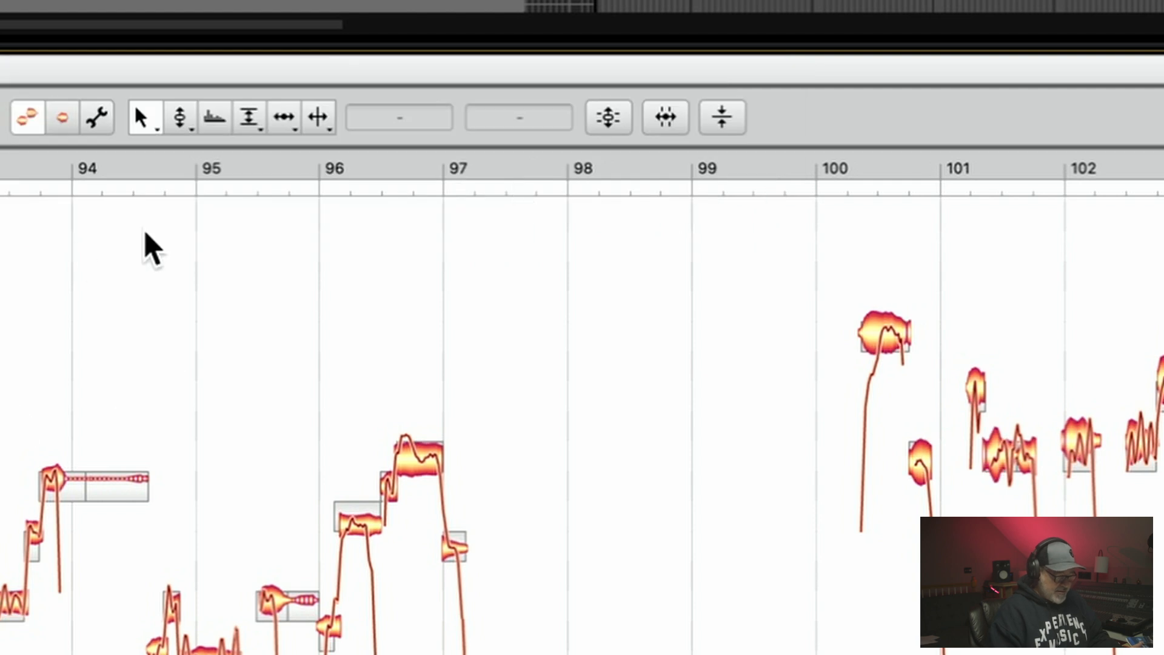
mouse_move(281, 185)
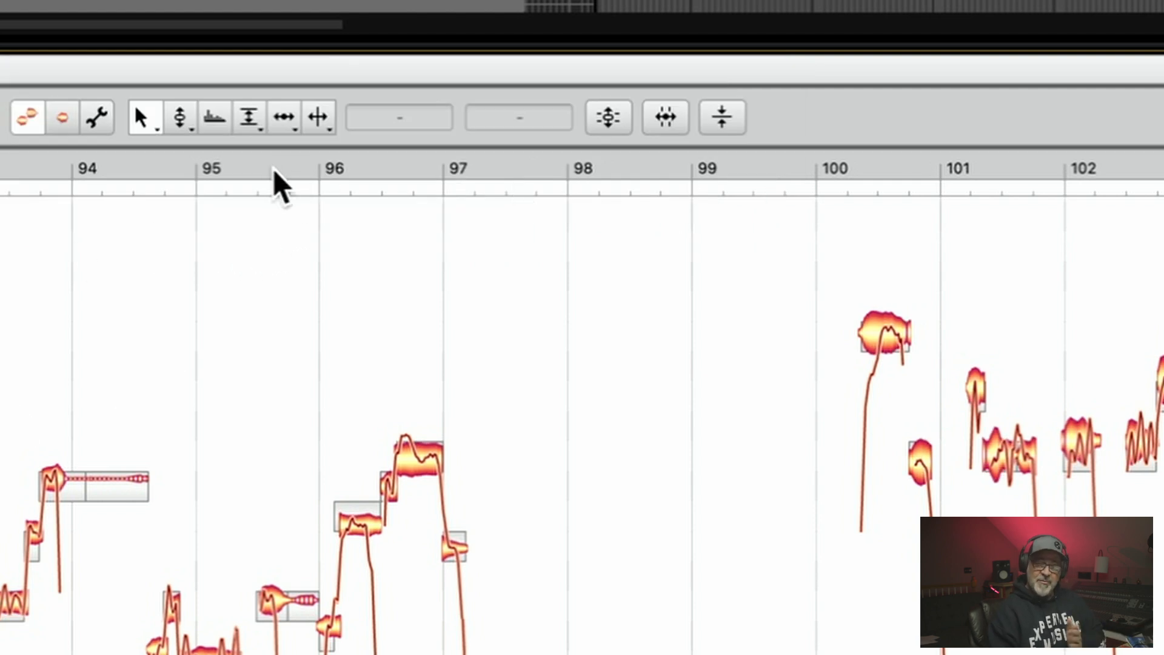
Apply Melodyne note leveling to the vocal: quiet notes 52% louder, loud notes 54% quieter
left_click(721, 117)
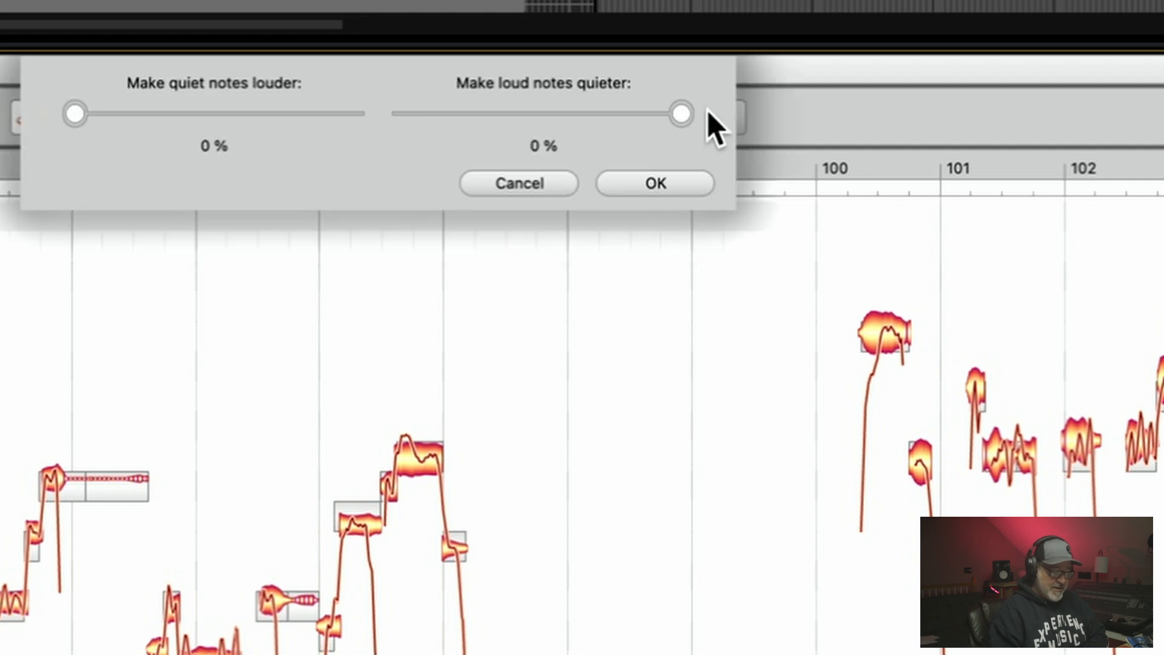
mouse_move(443, 304)
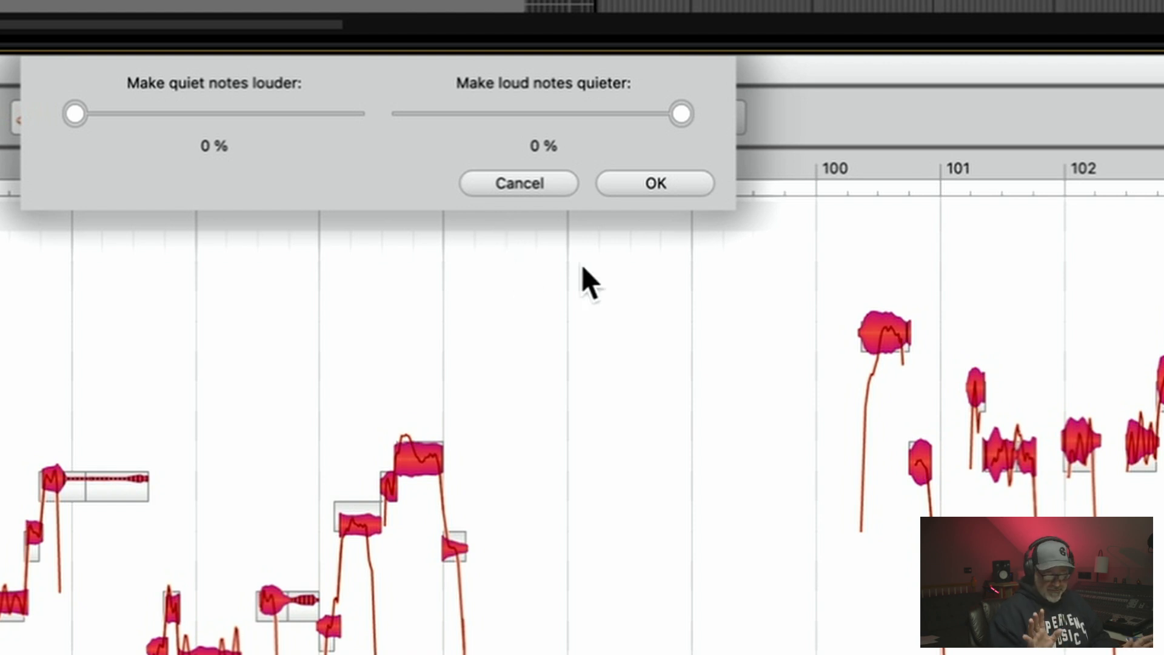
mouse_move(316, 260)
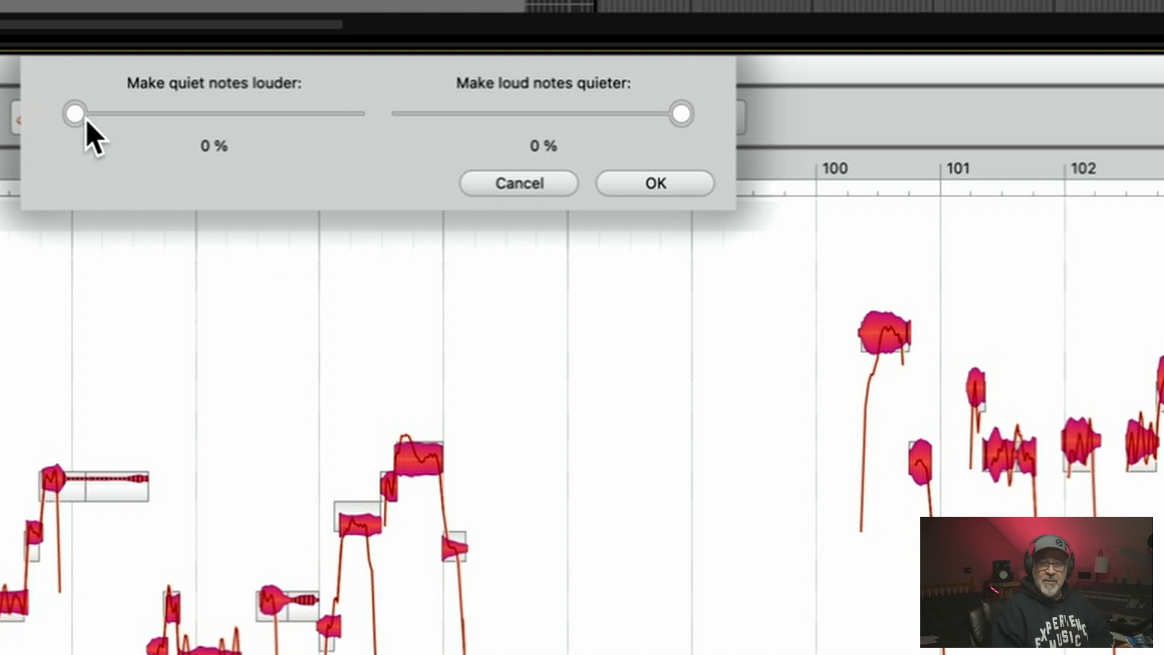
mouse_move(82, 130)
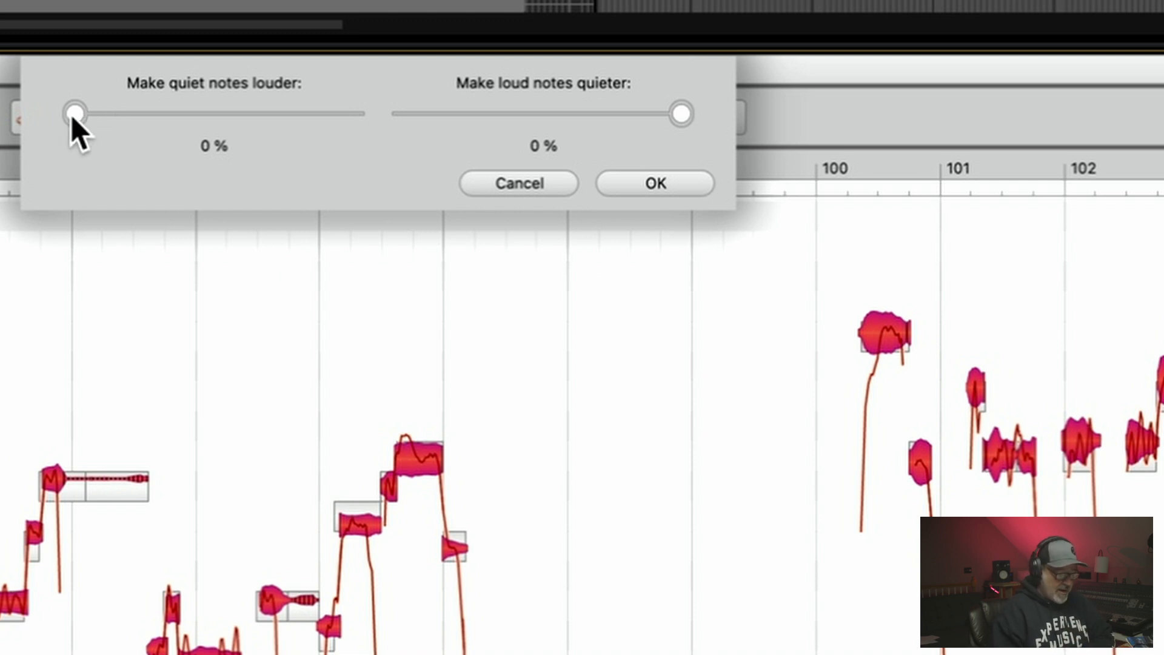
left_click_drag(74, 113, 255, 113)
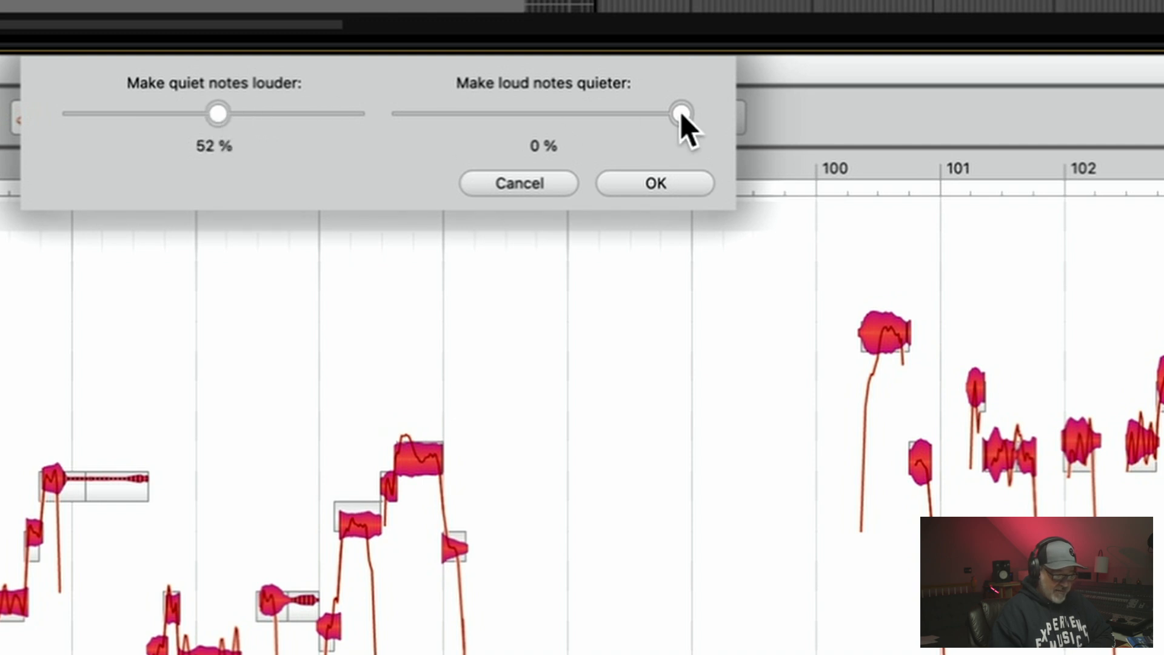
left_click_drag(680, 113, 477, 112)
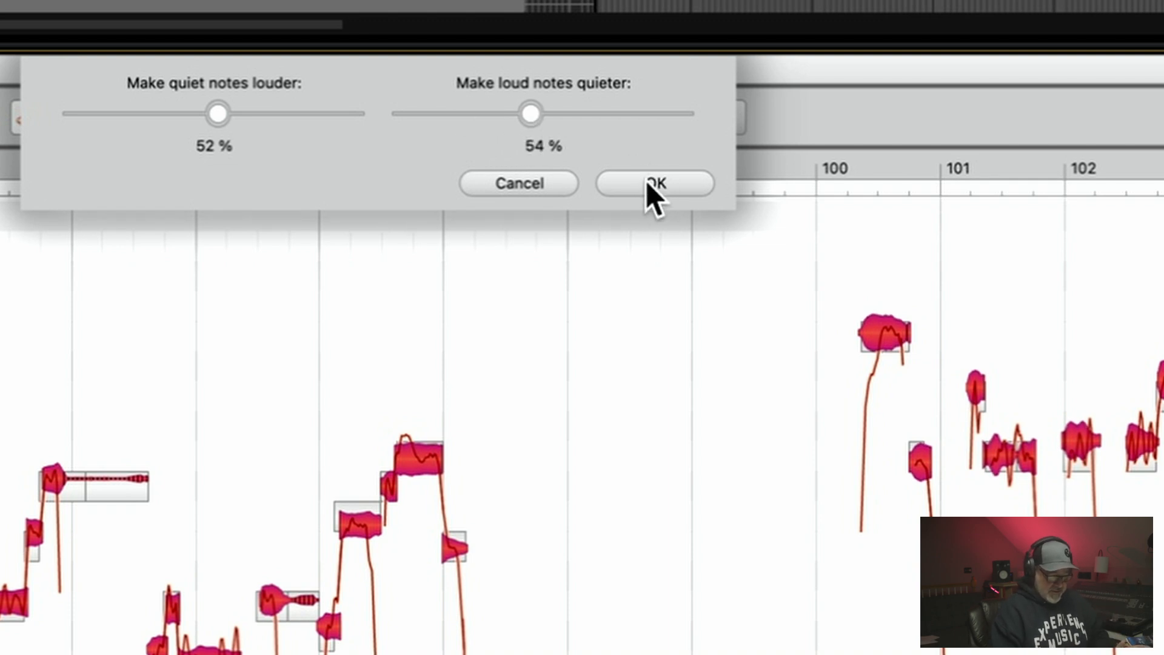
left_click(654, 183)
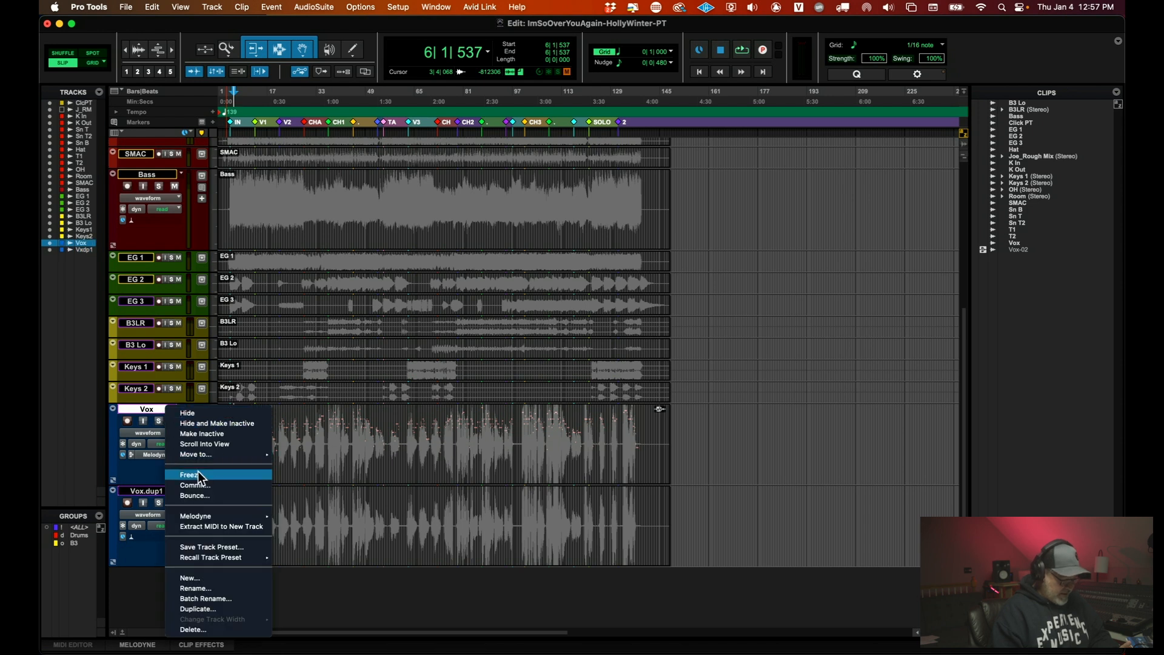
Commit the Vox track's Melodyne processing, hiding and deactivating the source track
left_click(195, 485)
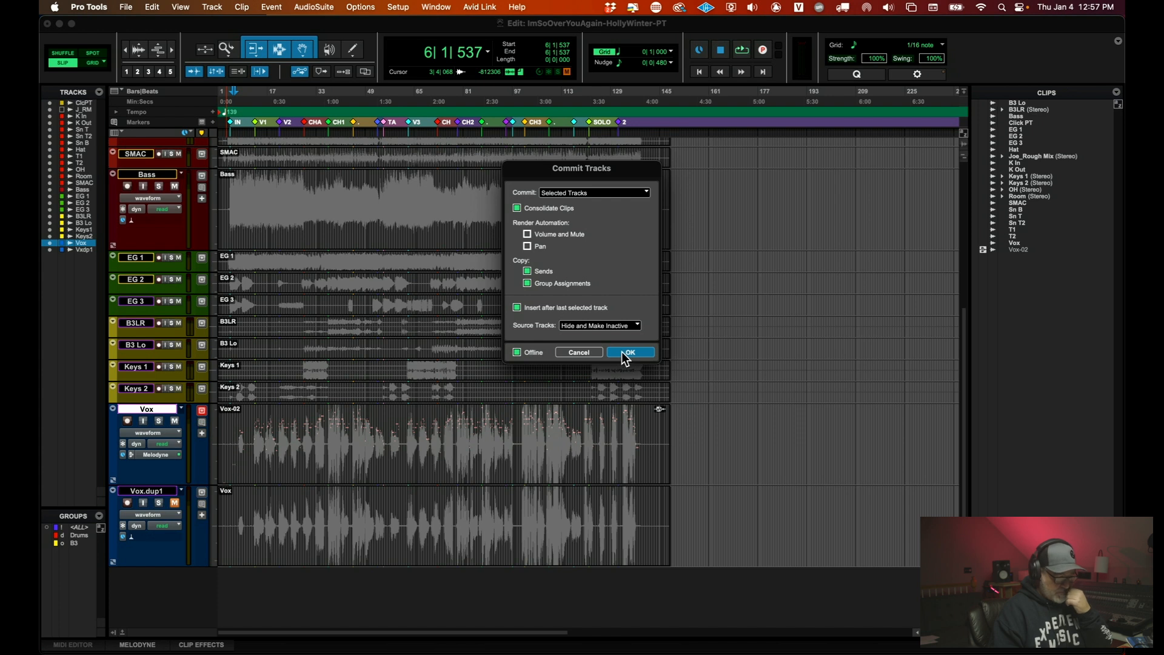
left_click(629, 351)
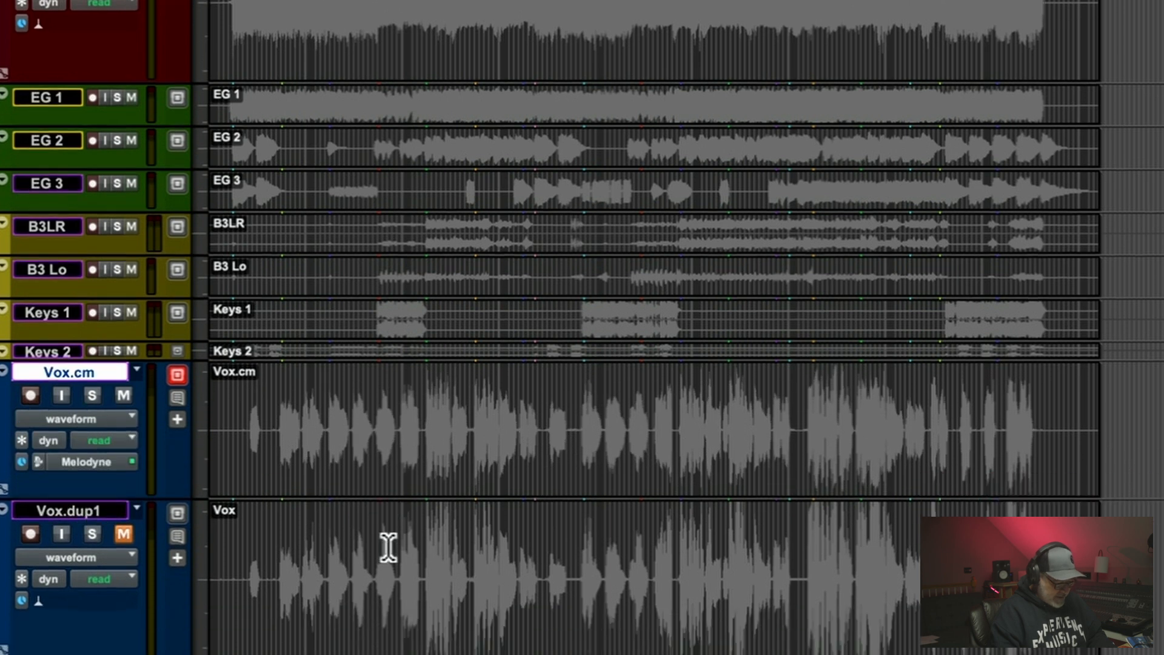
mouse_move(334, 449)
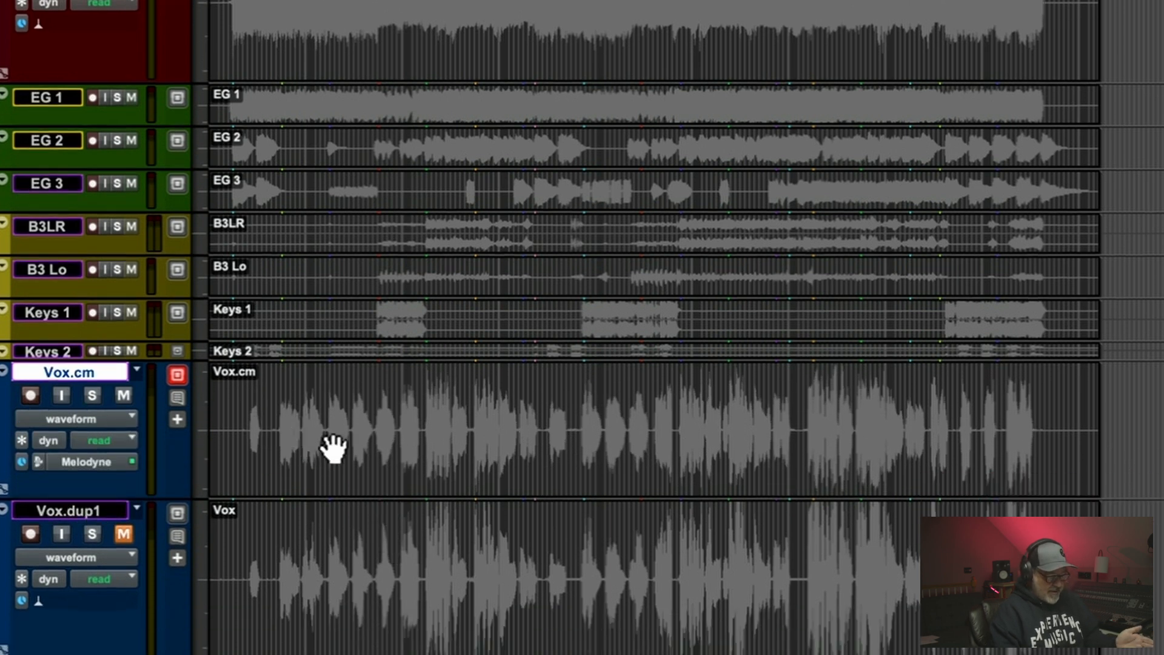
mouse_move(450, 444)
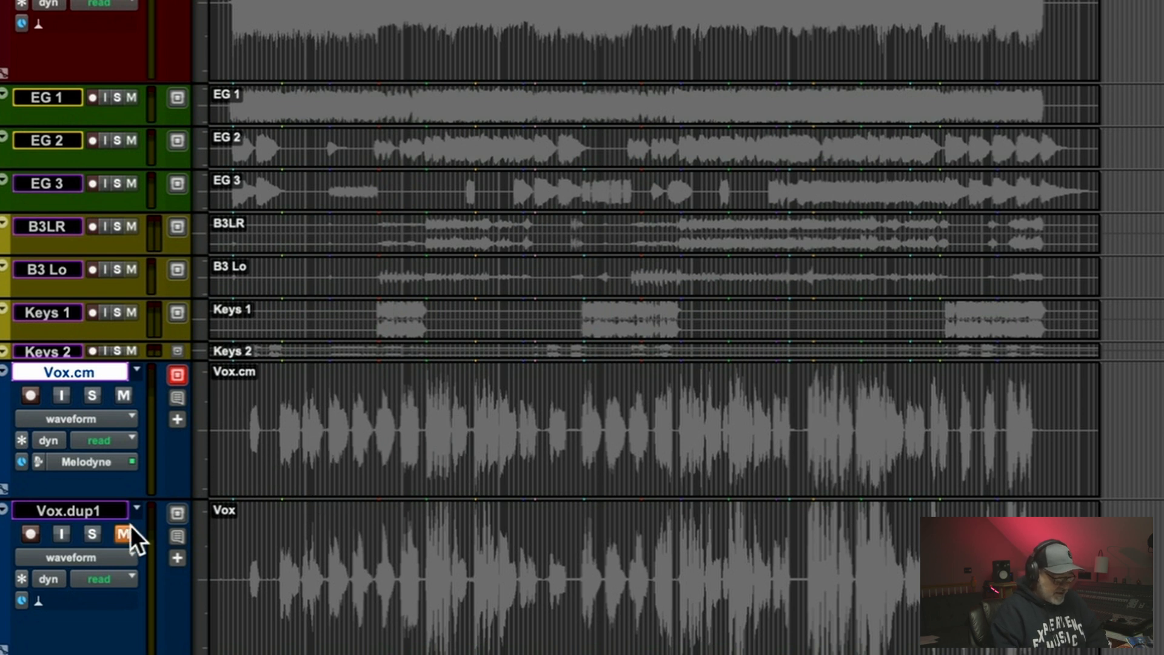
During playback, toggle mute on Vox.dup1, then Vox.cm, to compare processed and original vocals
left_click(124, 533)
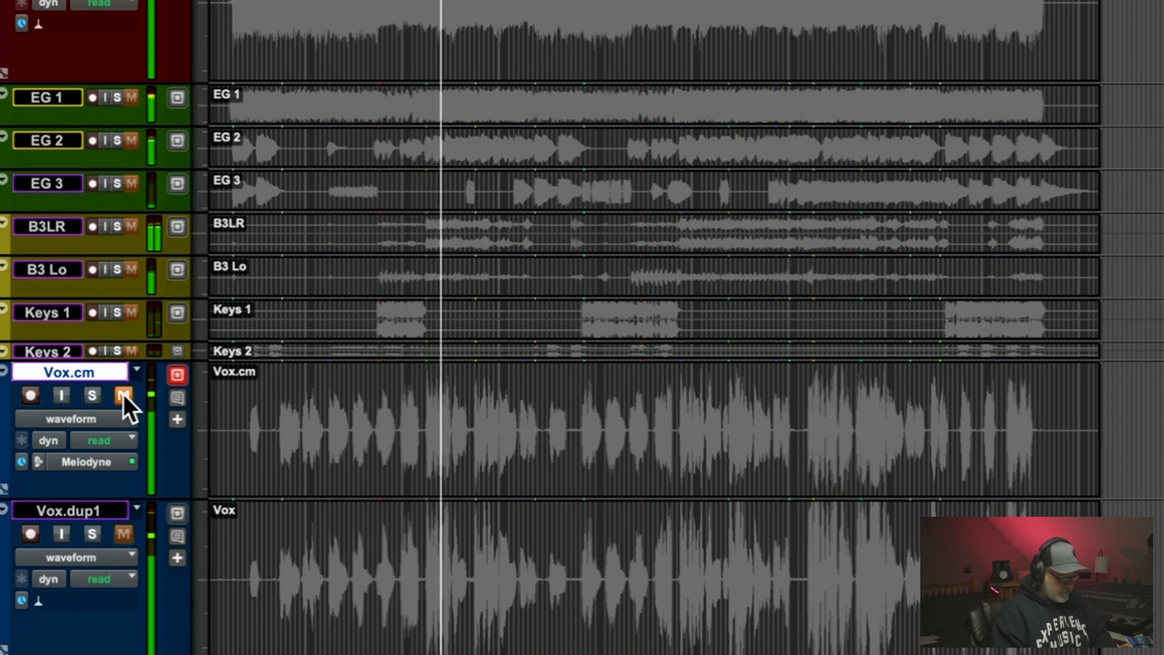
left_click(124, 394)
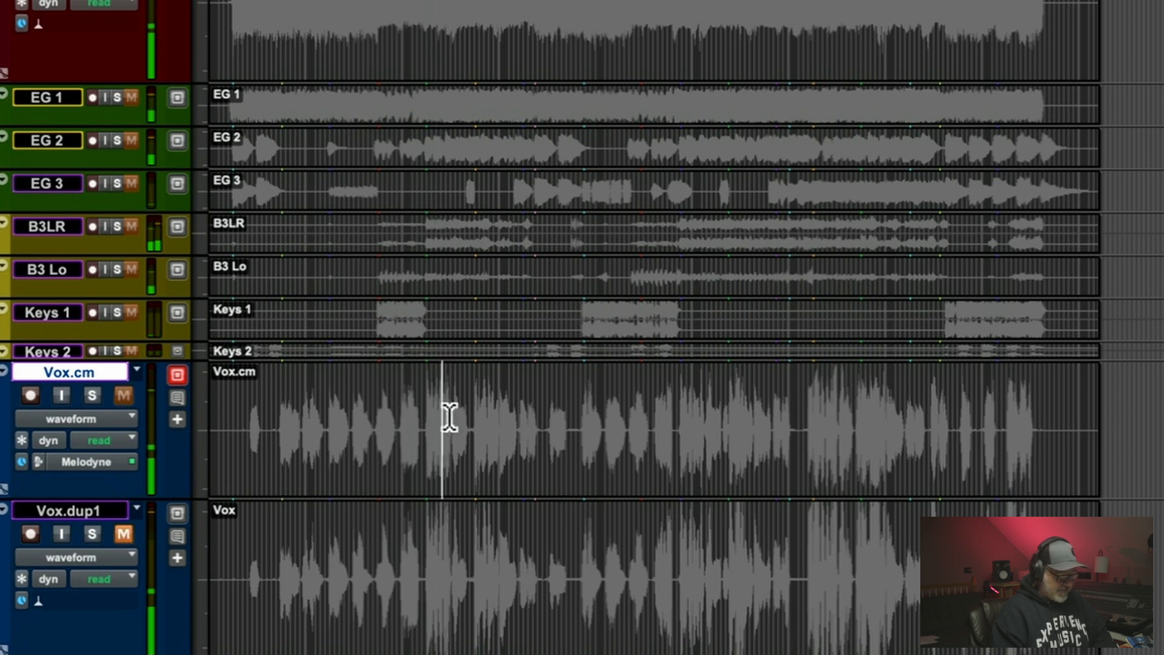
mouse_move(399, 414)
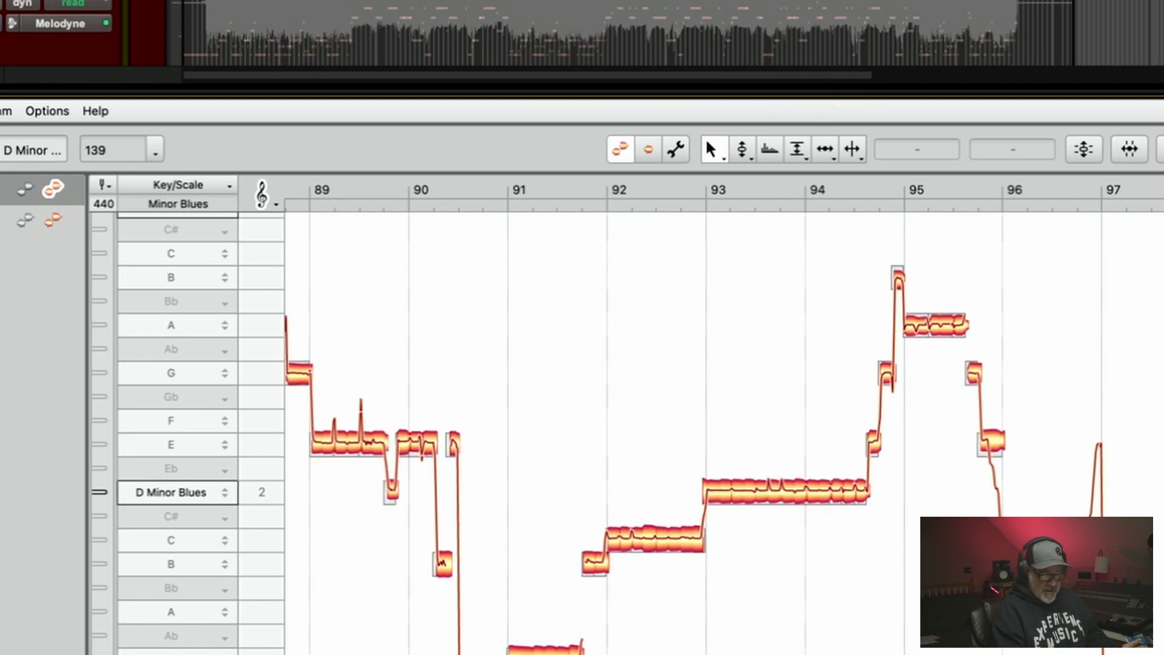
mouse_move(1034, 380)
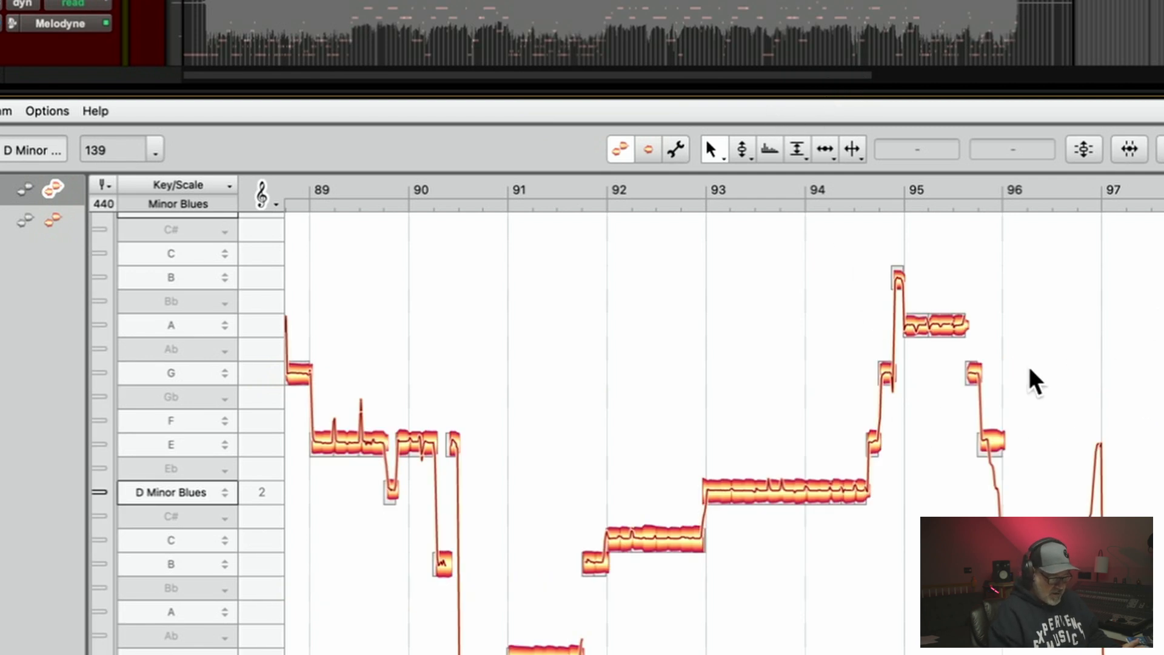
mouse_move(1025, 505)
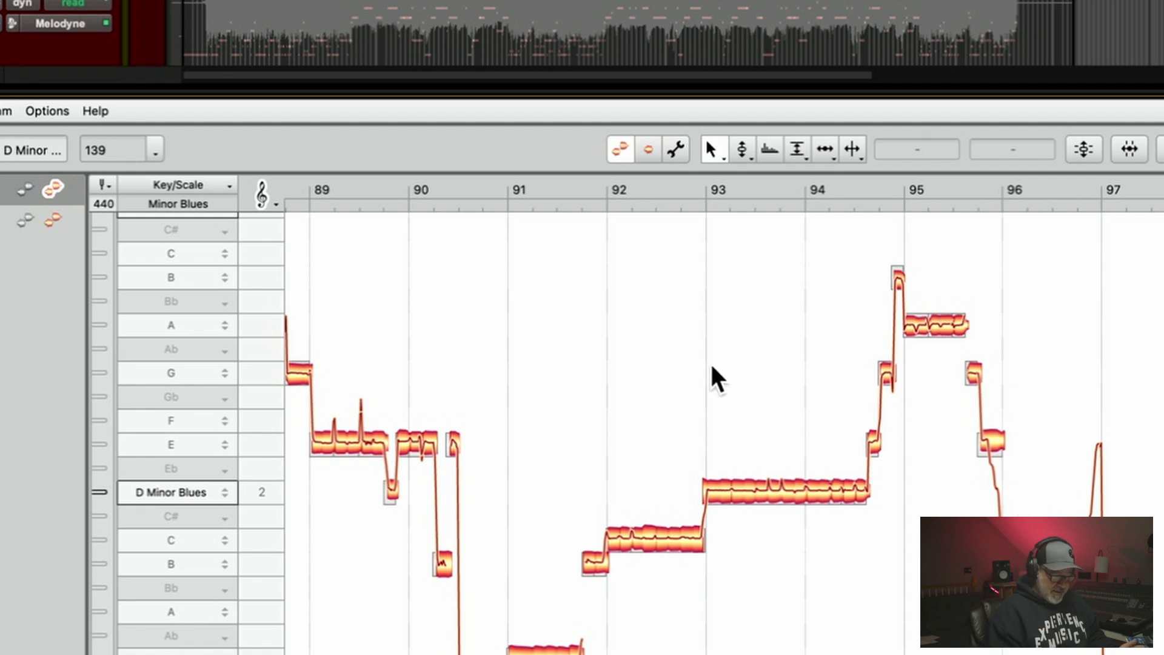
mouse_move(702, 396)
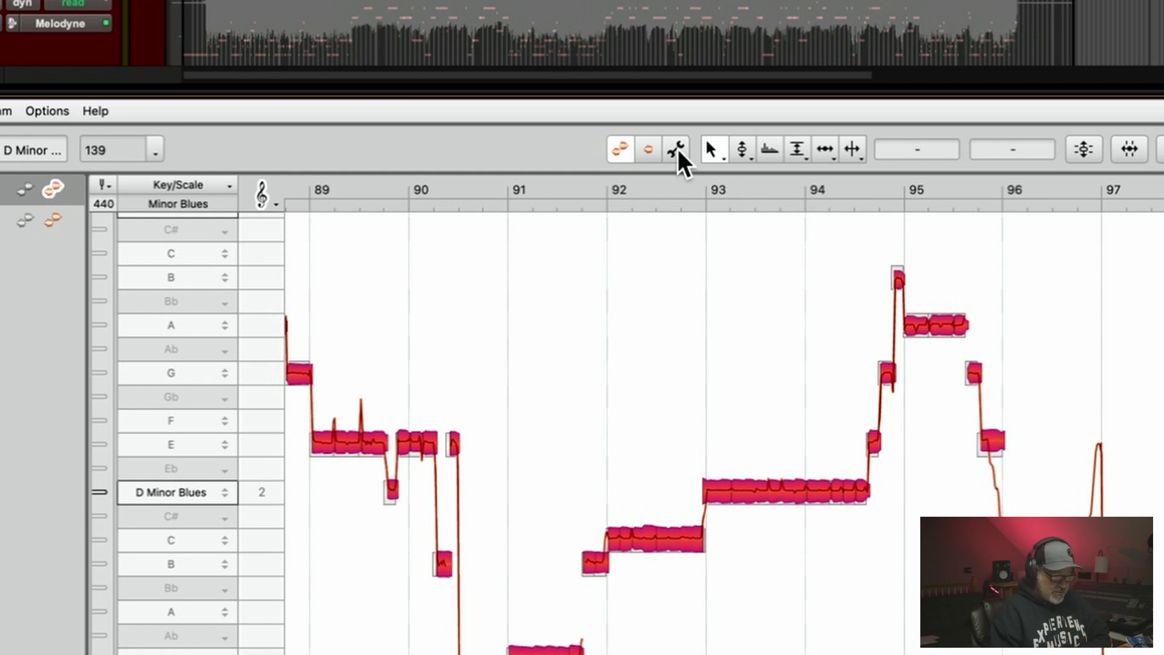
mouse_move(675, 149)
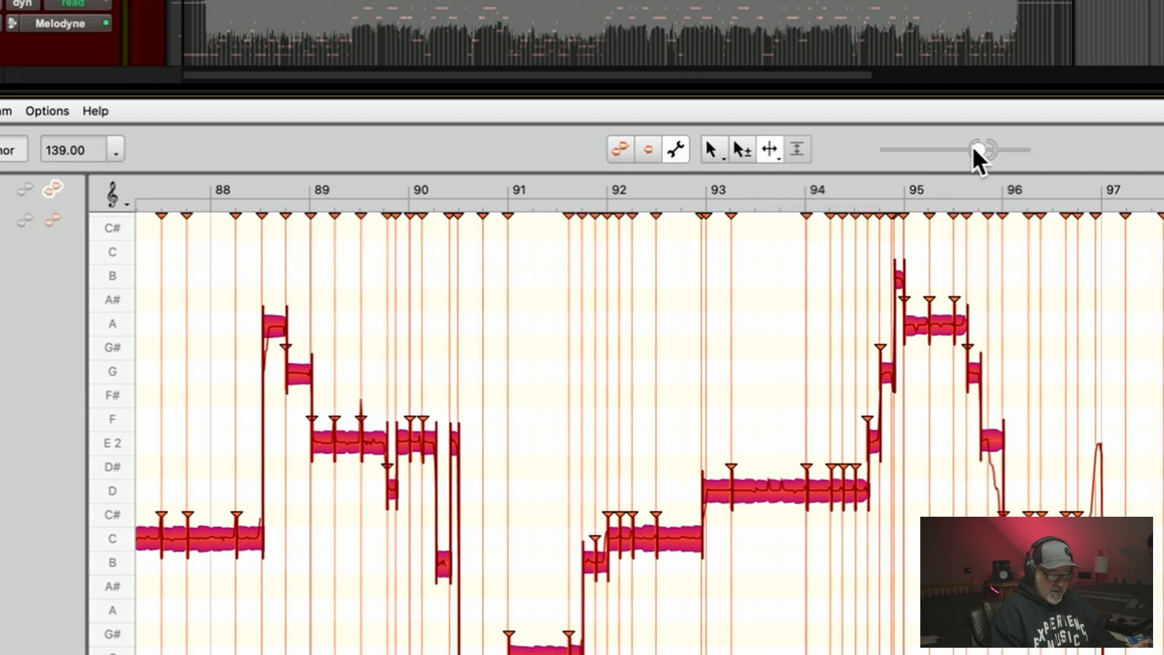
Lower Melodyne's note separation sensitivity so the bass shows far fewer note splits
left_click_drag(979, 149, 953, 150)
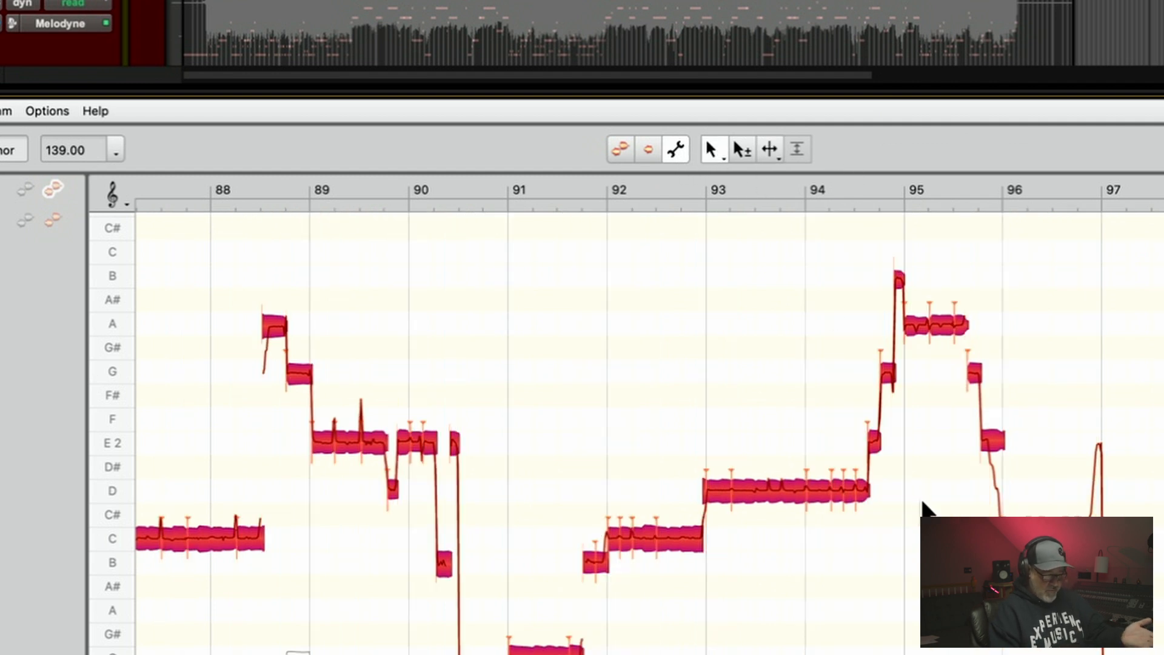
mouse_move(816, 189)
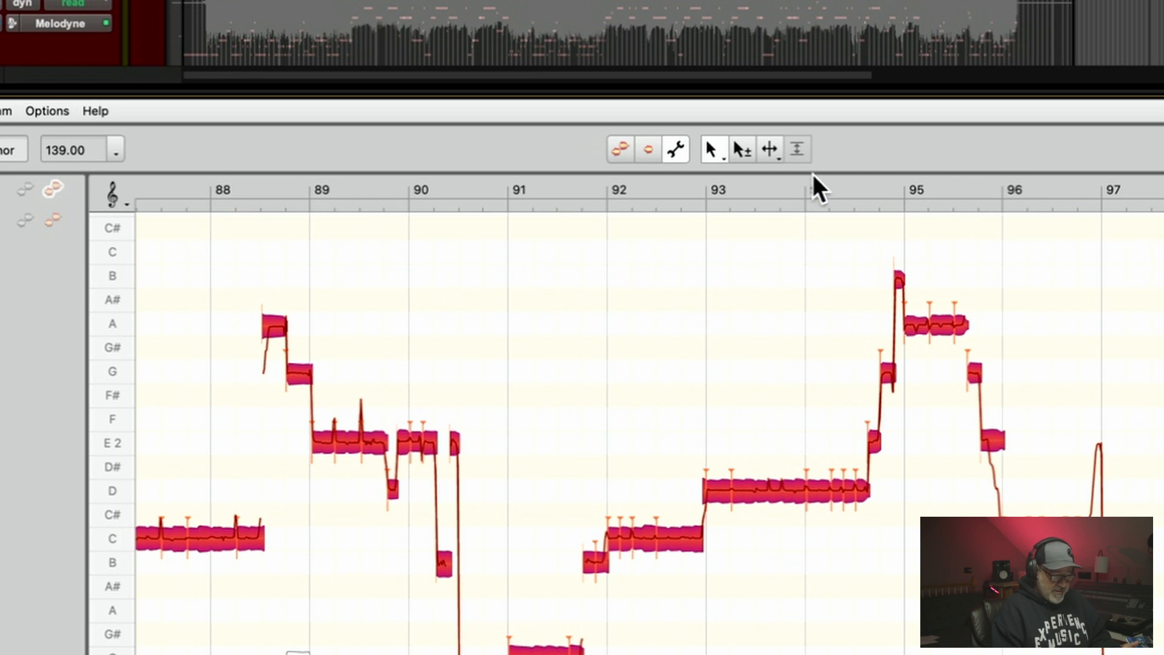
mouse_move(533, 113)
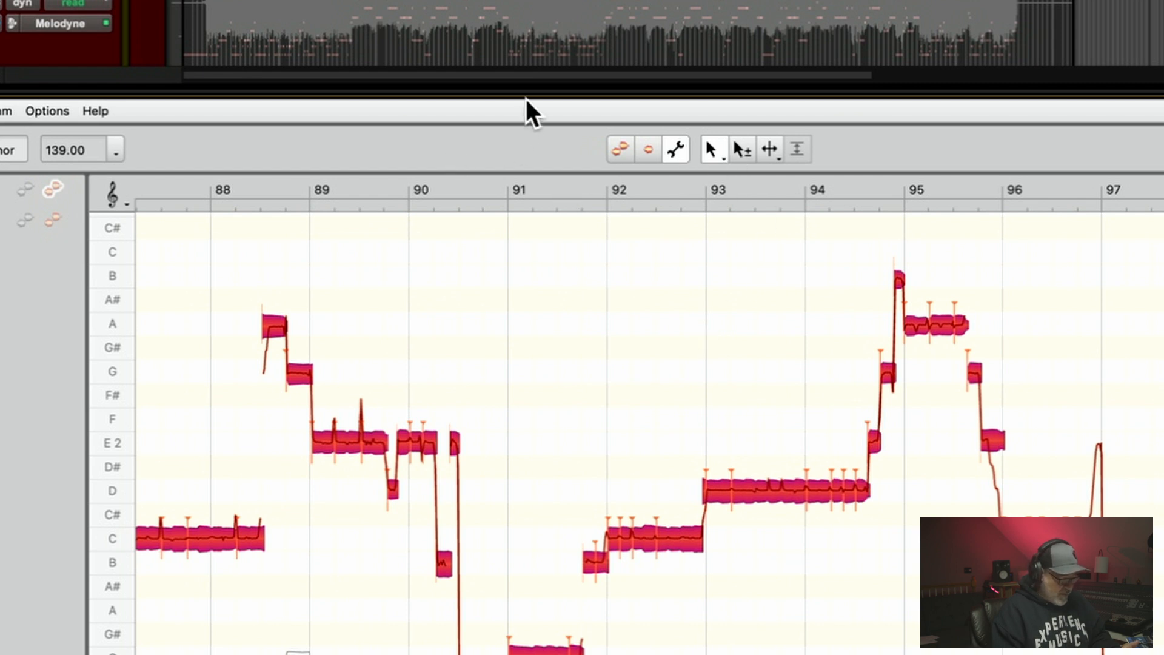
Exit Note Assignment mode and set bass note leveling to 35% louder, 43% quieter
left_click(648, 149)
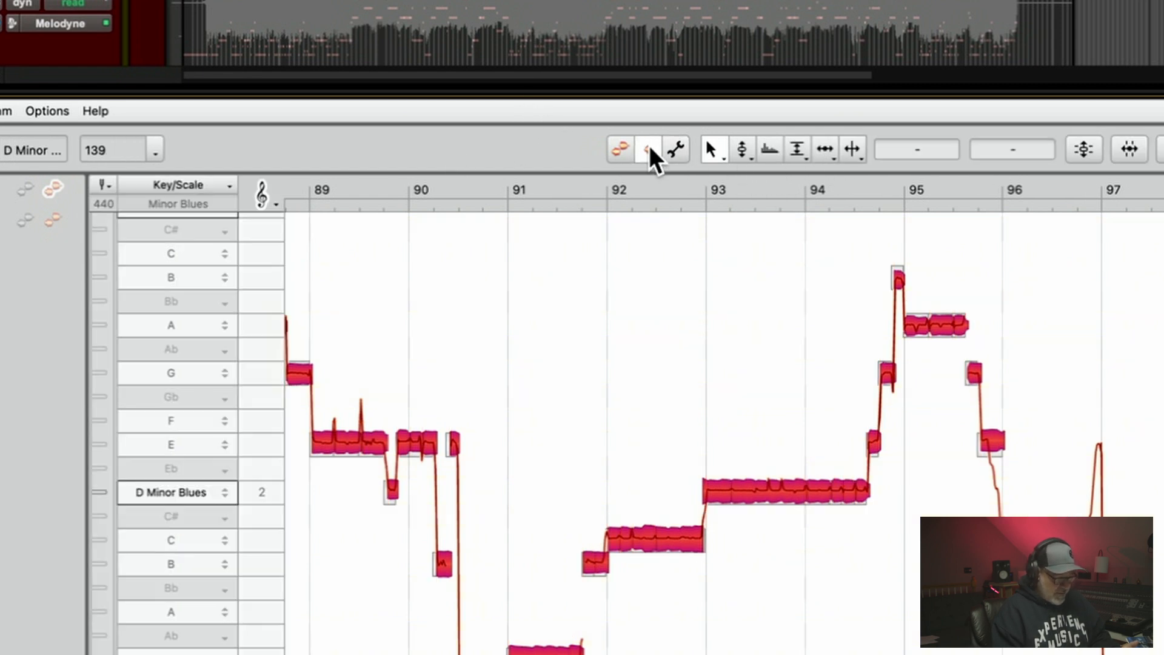
left_click(648, 149)
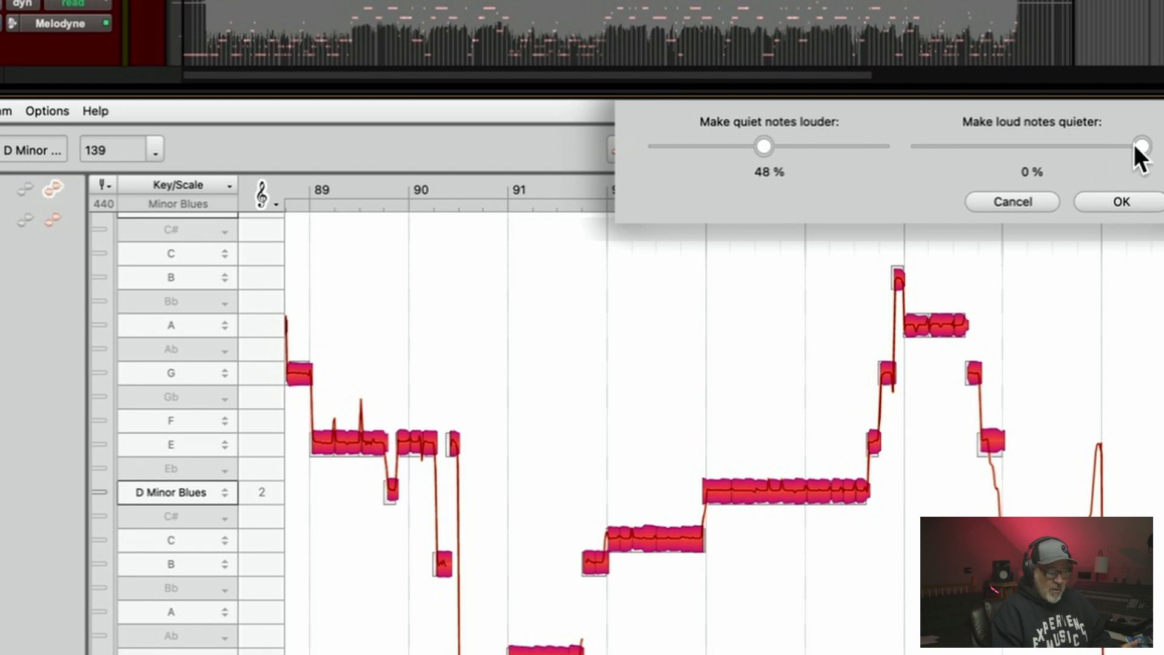
left_click_drag(1142, 145, 1051, 146)
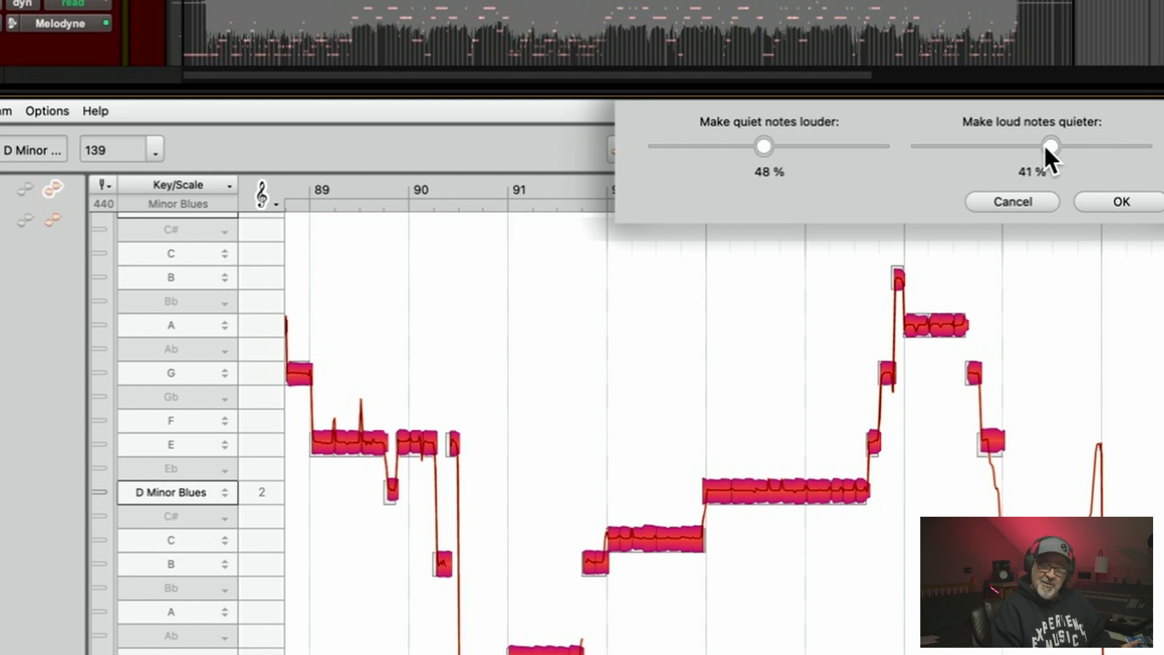
left_click_drag(1052, 146, 1049, 146)
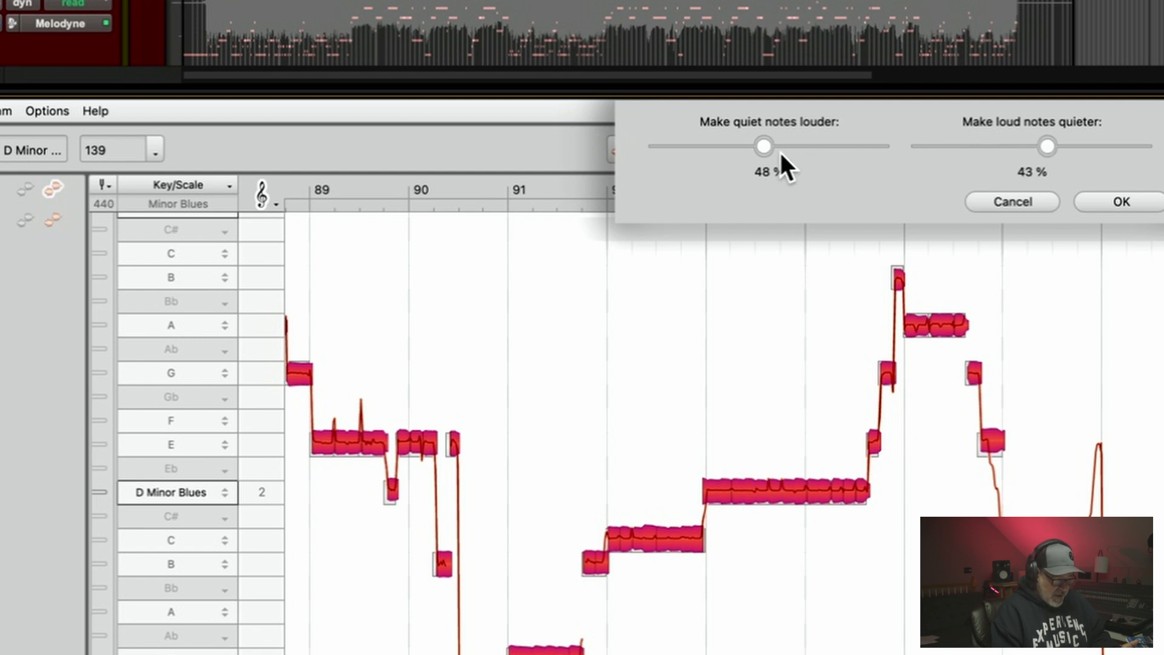
left_click_drag(764, 145, 880, 145)
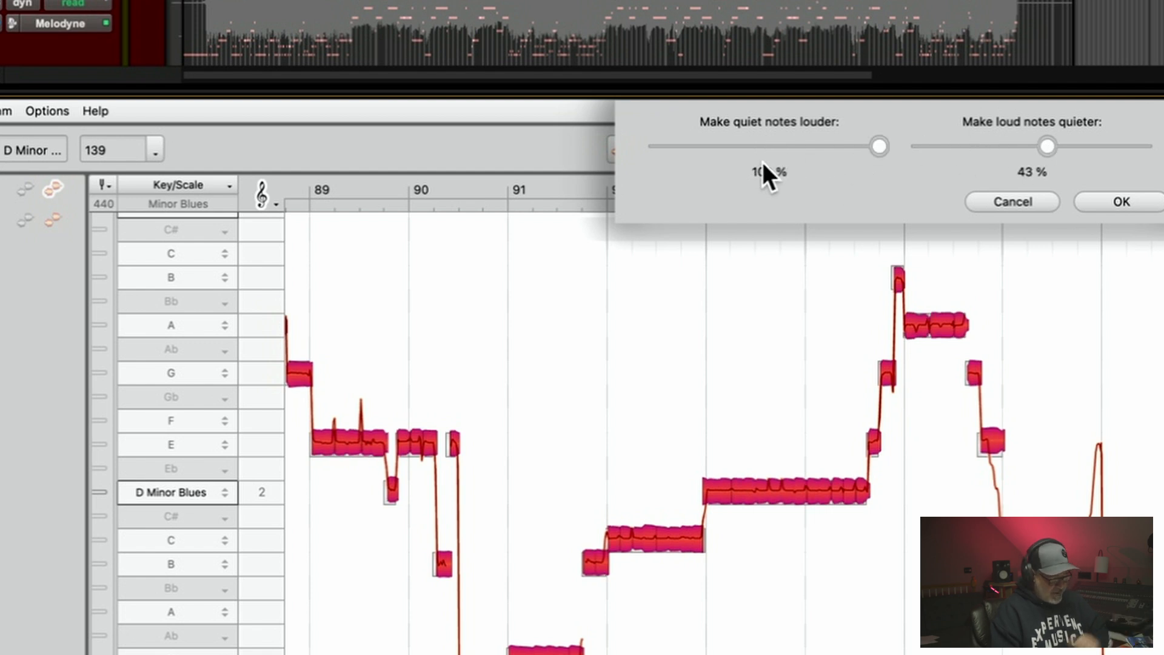
left_click_drag(880, 145, 729, 145)
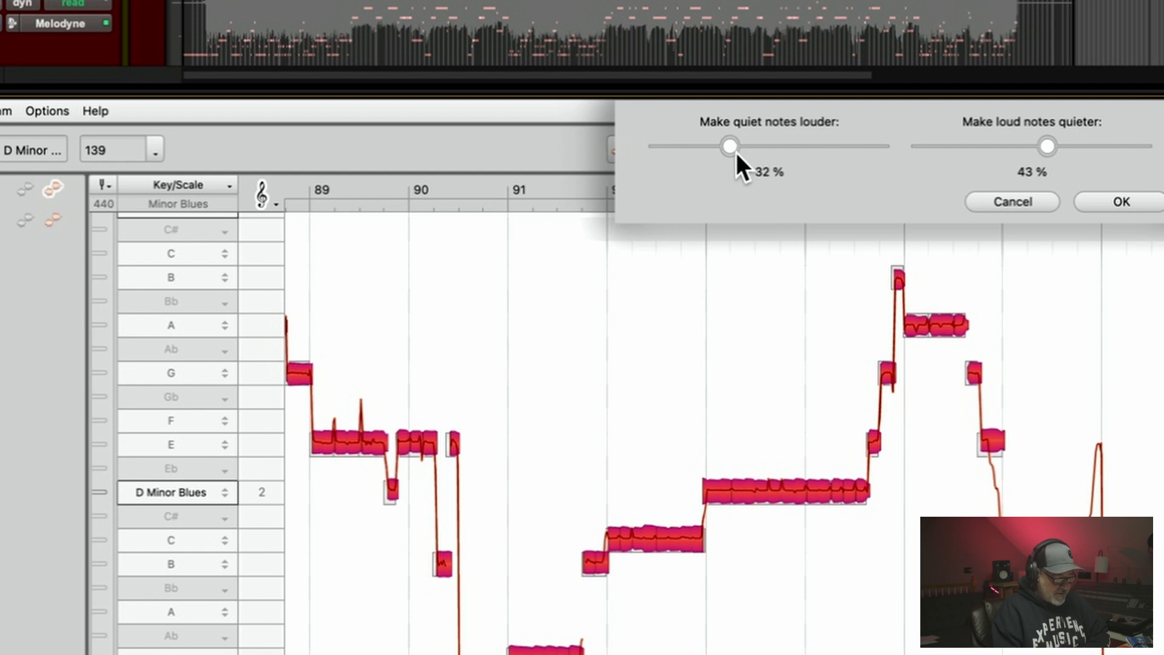
left_click_drag(729, 146, 739, 145)
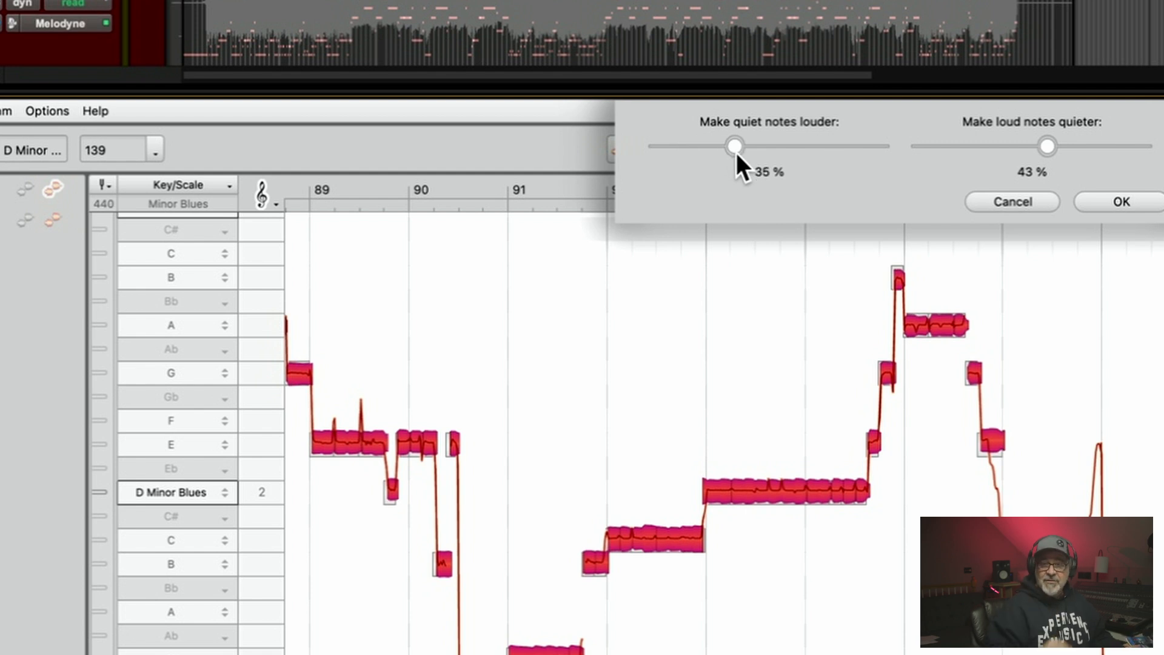